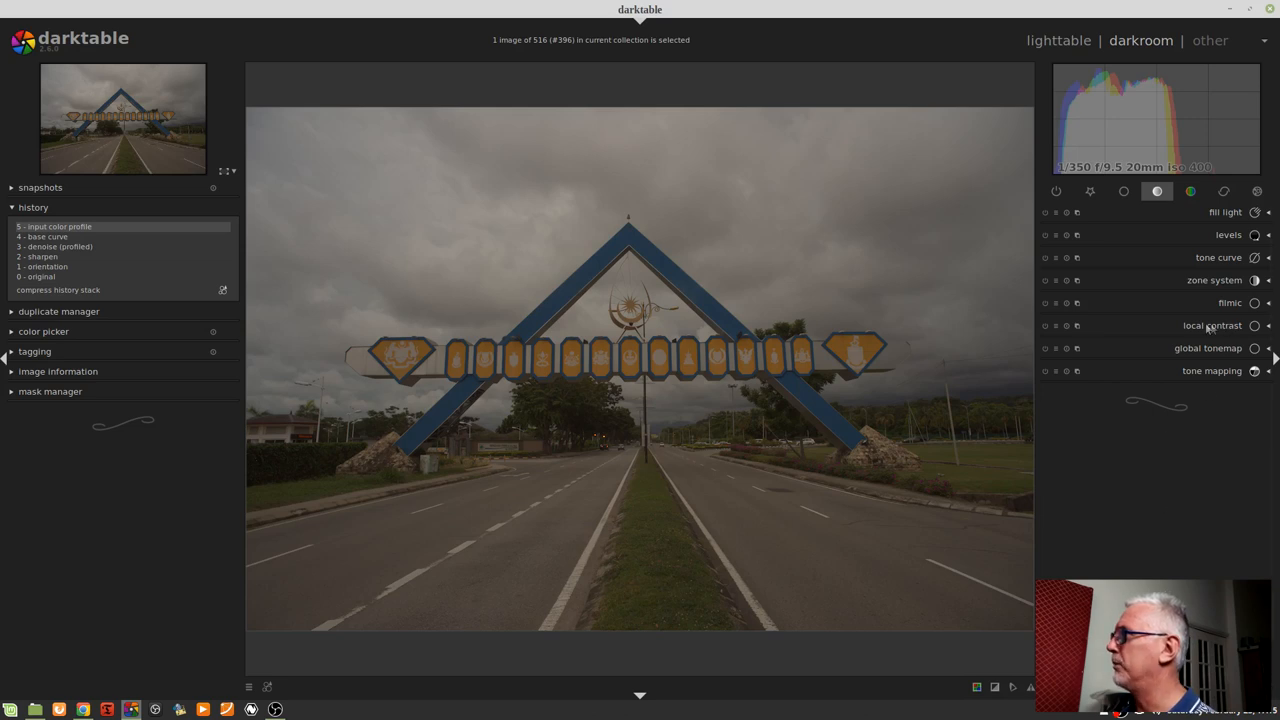
Enable local contrast and switch its mode to bilateral grid.
{"action": "left_click", "coordinate": [1213, 325]}
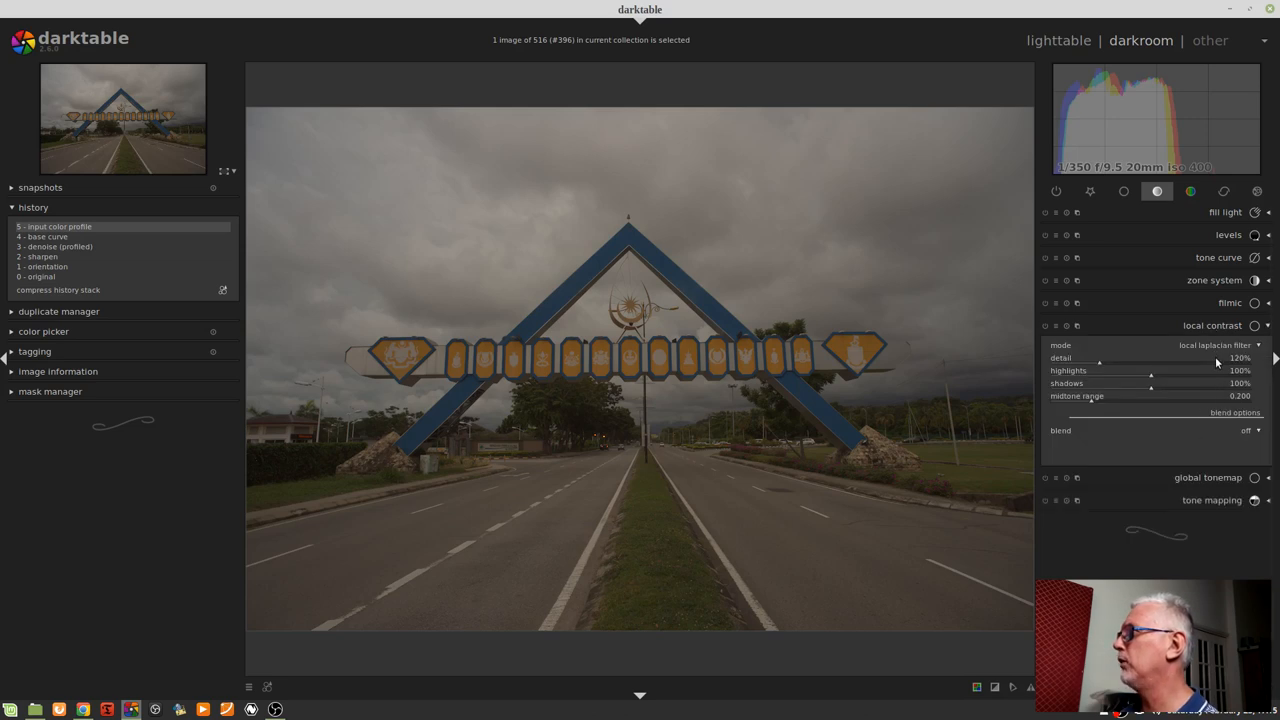
{"action": "mouse_move", "coordinate": [1216, 362]}
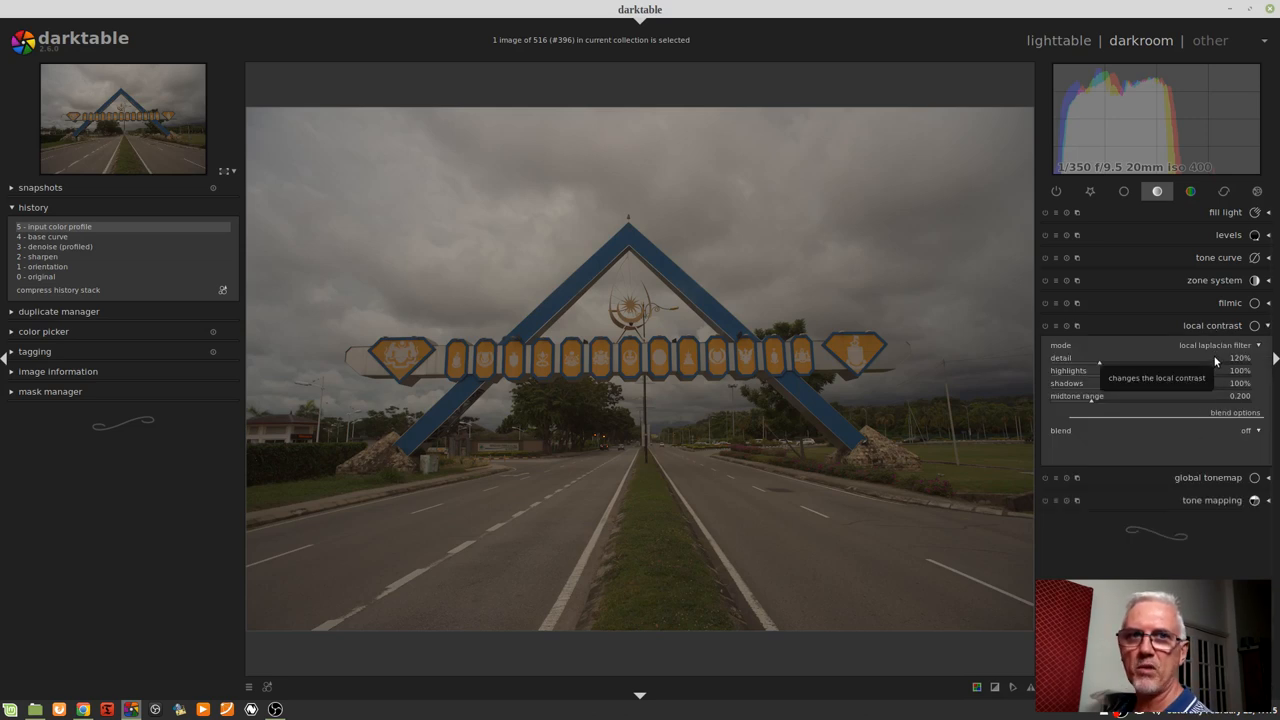
{"action": "left_click", "coordinate": [1215, 345]}
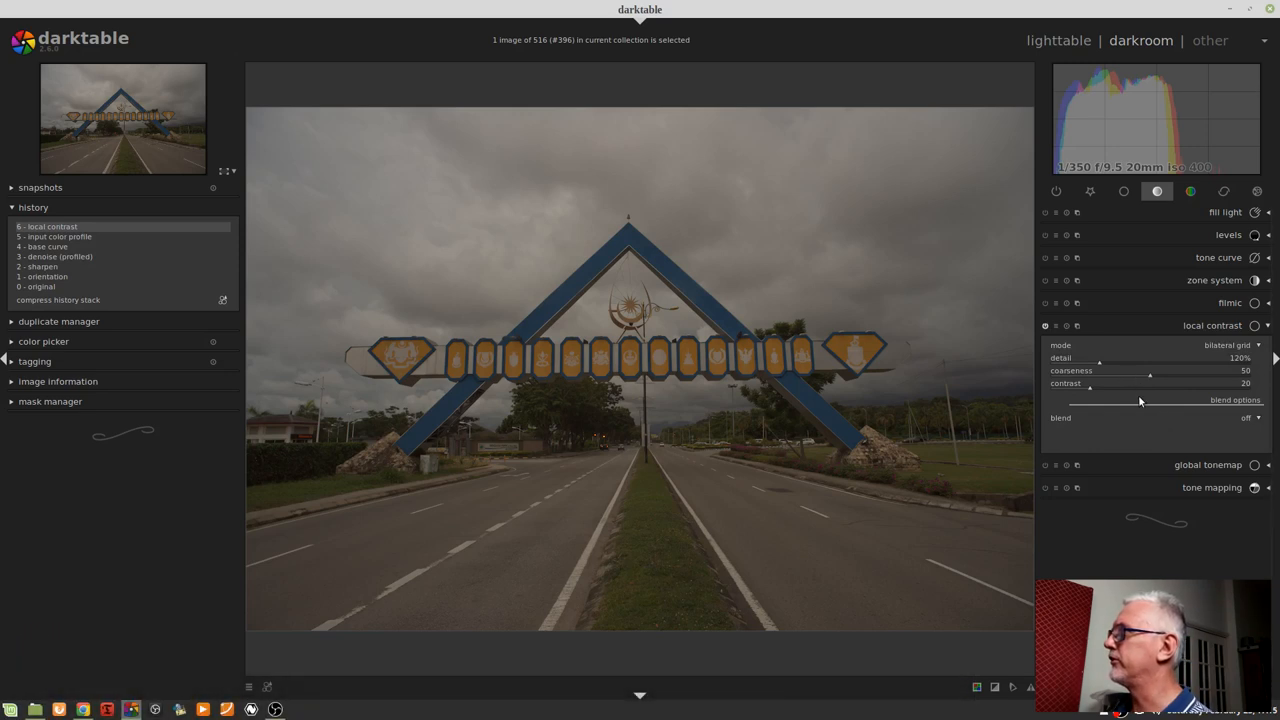
{"action": "mouse_move", "coordinate": [1145, 418]}
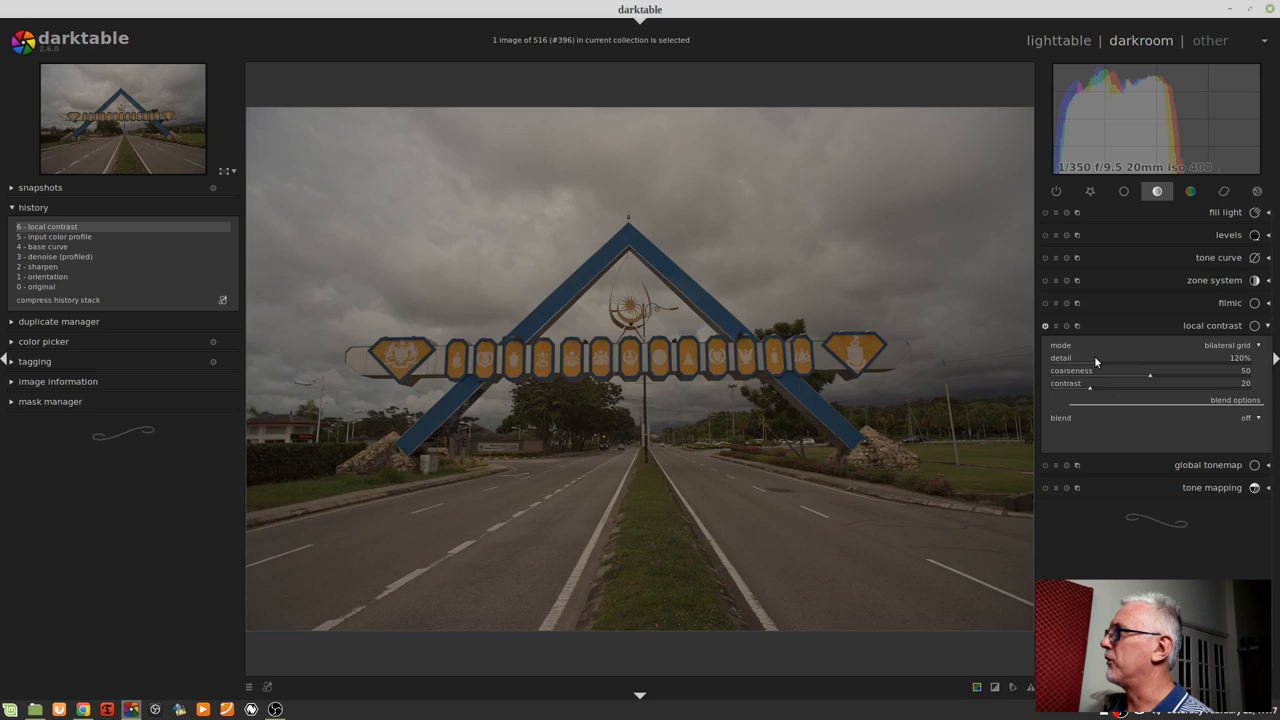
{"action": "mouse_move", "coordinate": [1095, 360]}
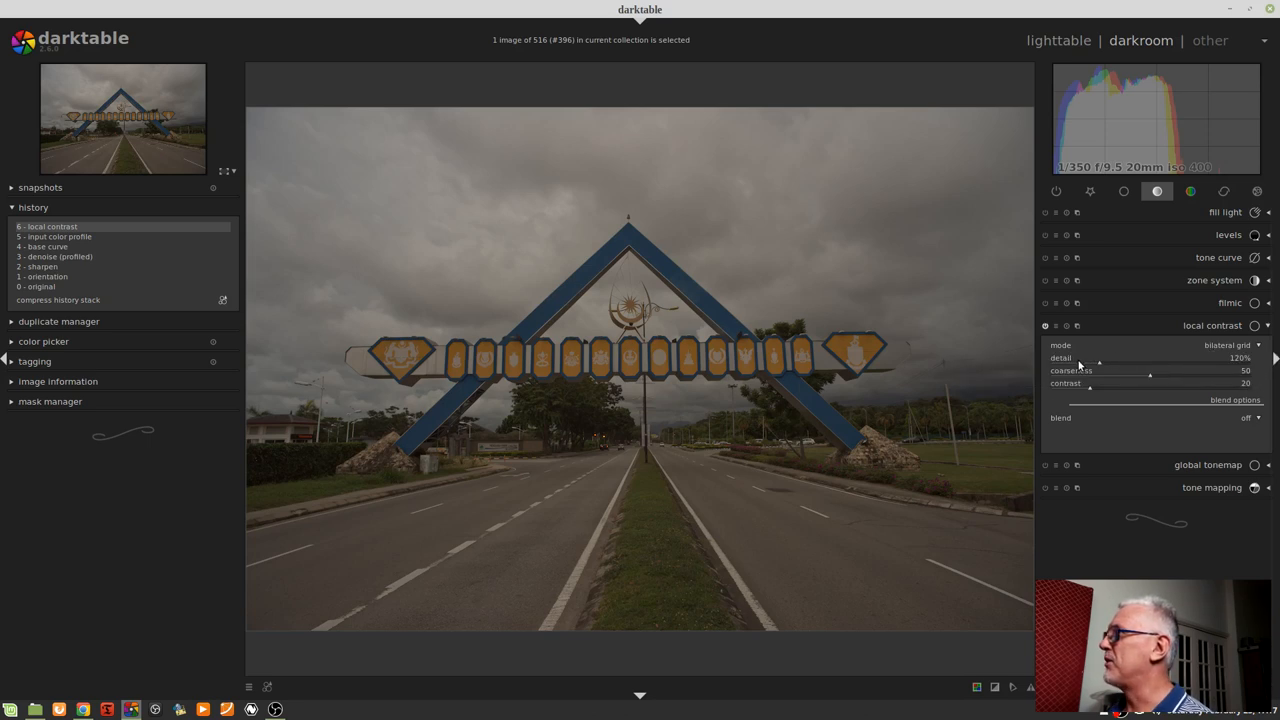
Sweep the local contrast detail slider up to 378%, then settle it at 203%.
{"action": "left_click_drag", "start_coordinate": [1100, 358], "coordinate": [1077, 358]}
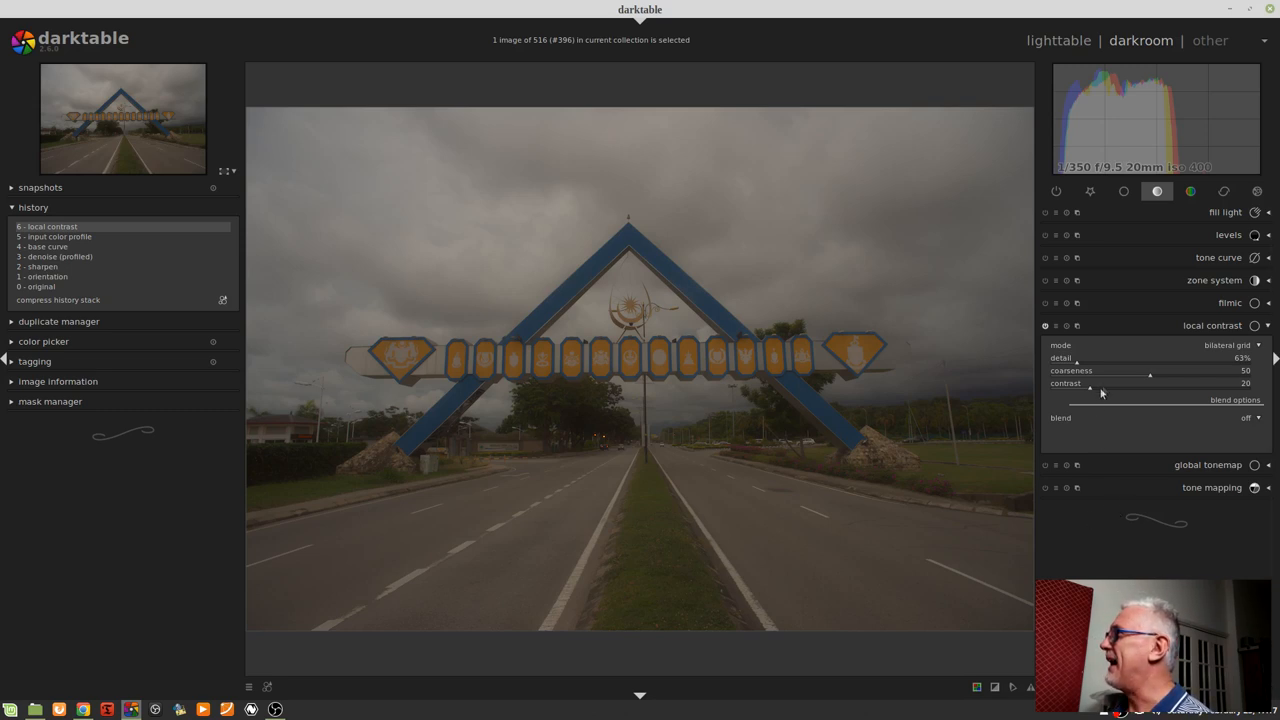
{"action": "left_click_drag", "start_coordinate": [1075, 358], "coordinate": [1122, 358]}
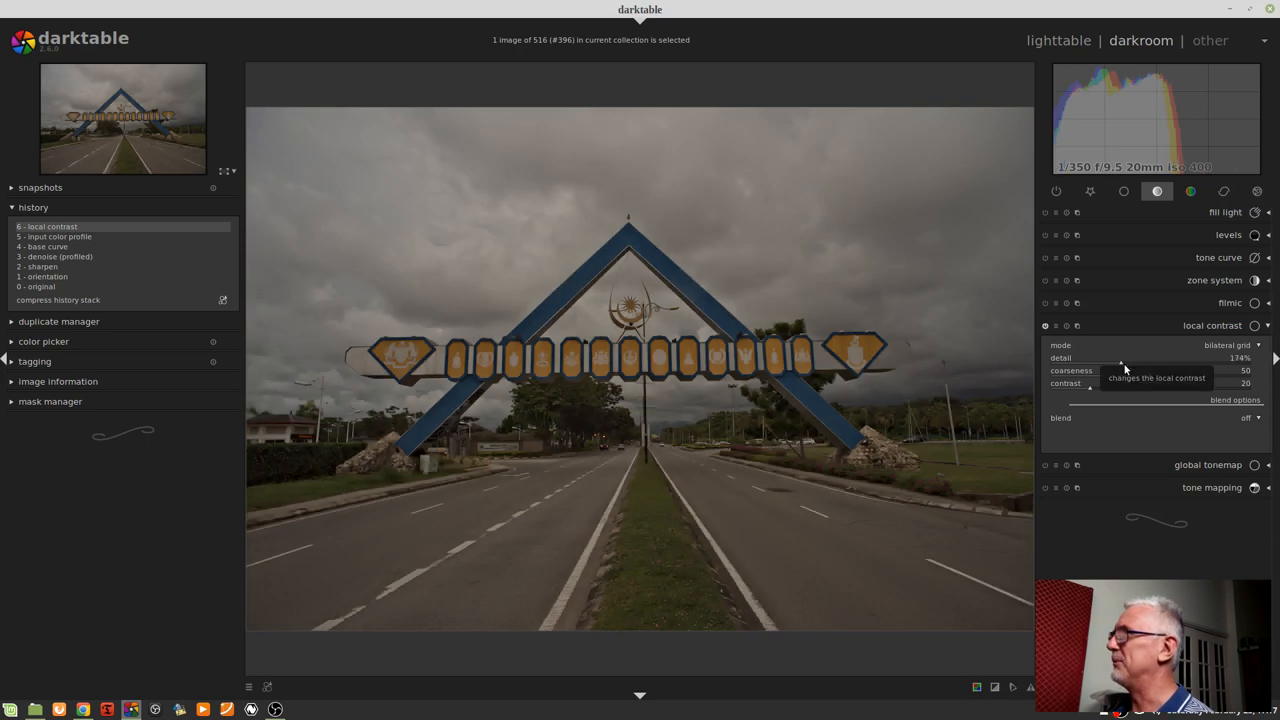
{"action": "left_click_drag", "start_coordinate": [1122, 358], "coordinate": [1160, 358]}
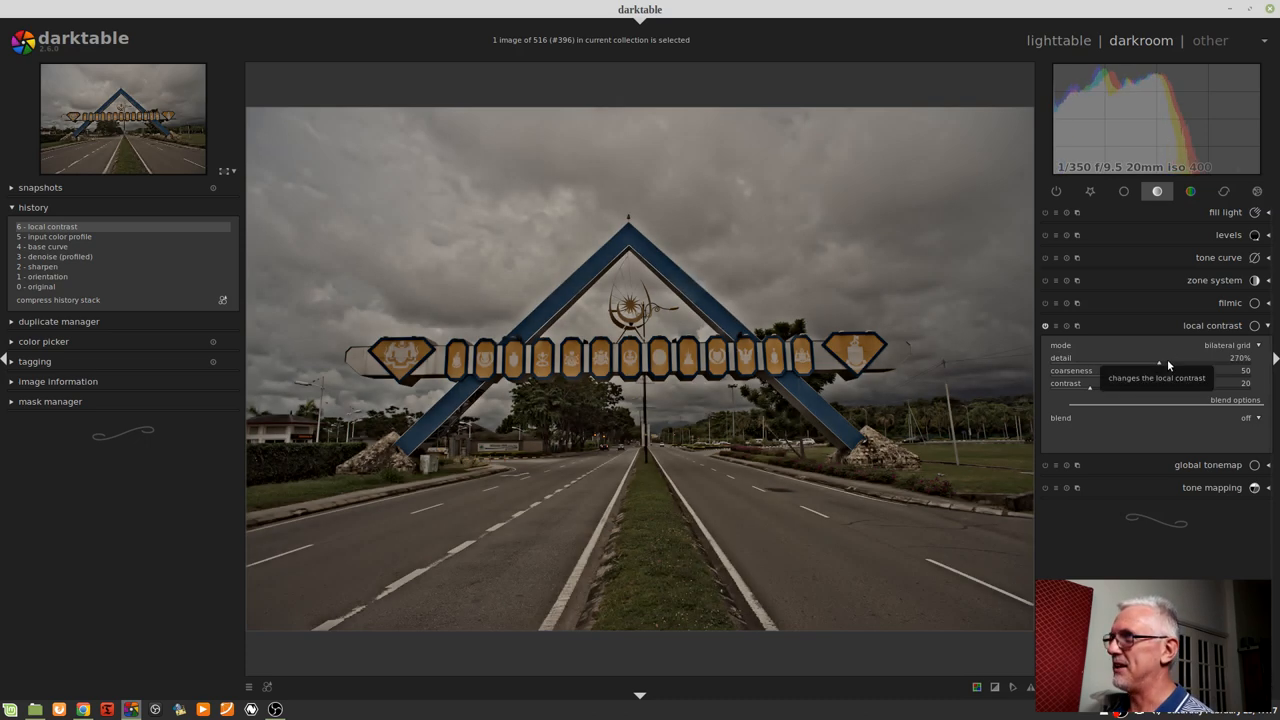
{"action": "left_click_drag", "start_coordinate": [1158, 358], "coordinate": [1202, 358]}
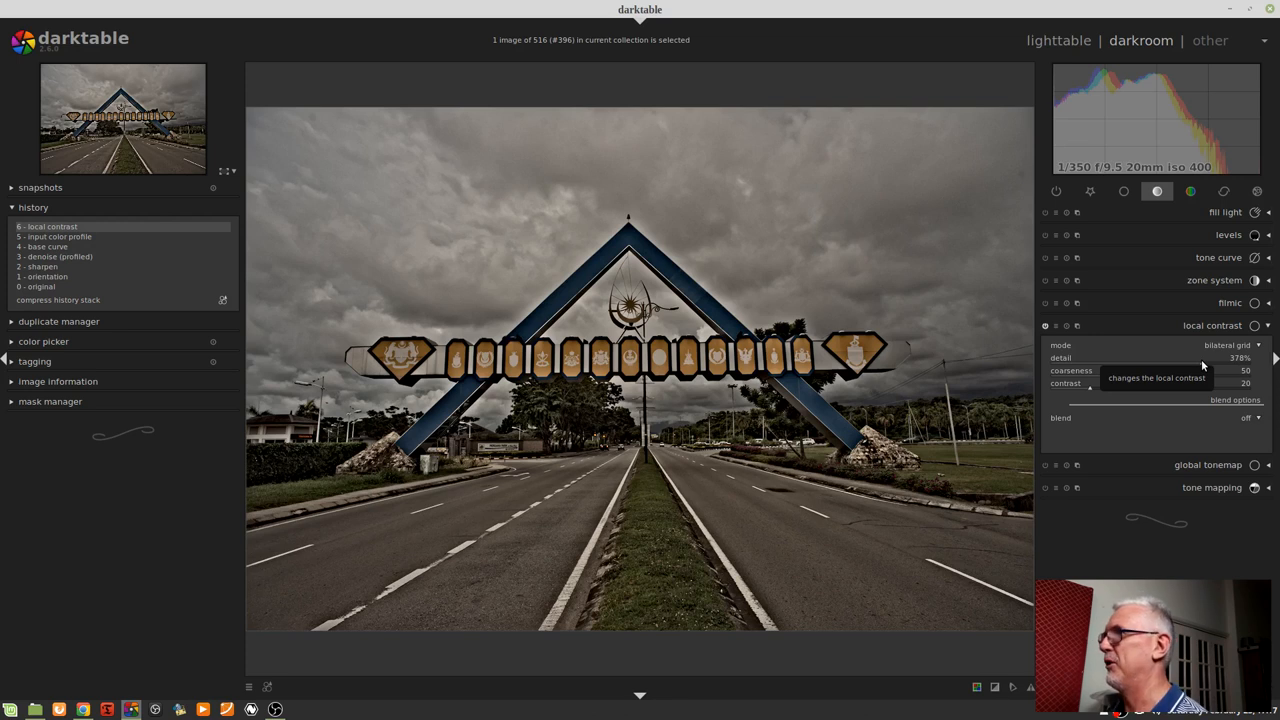
{"action": "left_click_drag", "start_coordinate": [1200, 357], "coordinate": [1145, 357]}
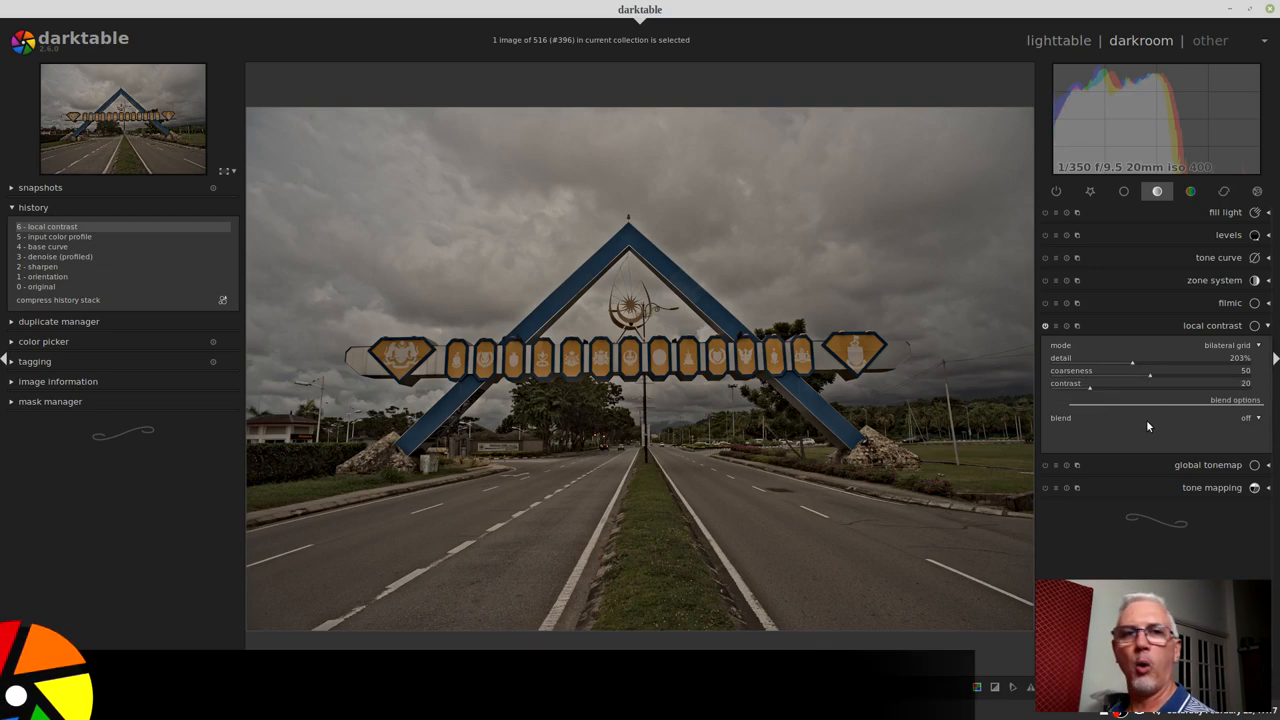
{"action": "mouse_move", "coordinate": [1148, 418]}
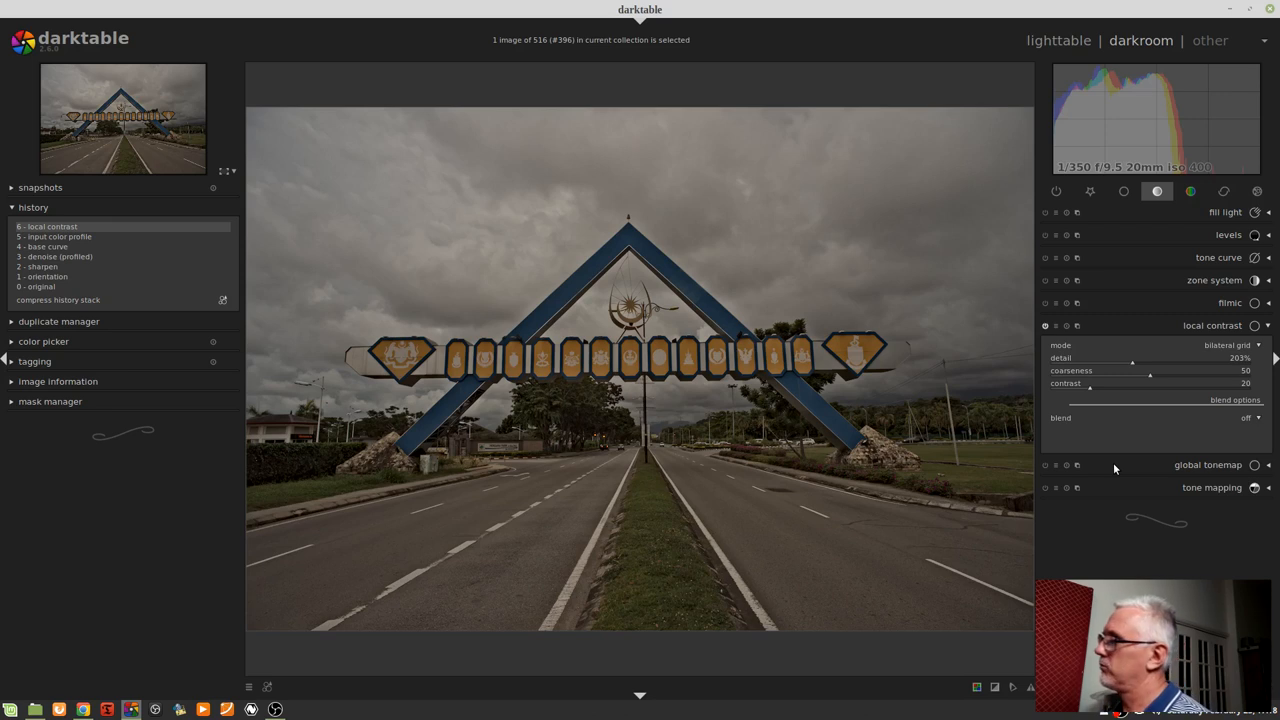
{"action": "mouse_move", "coordinate": [1141, 368]}
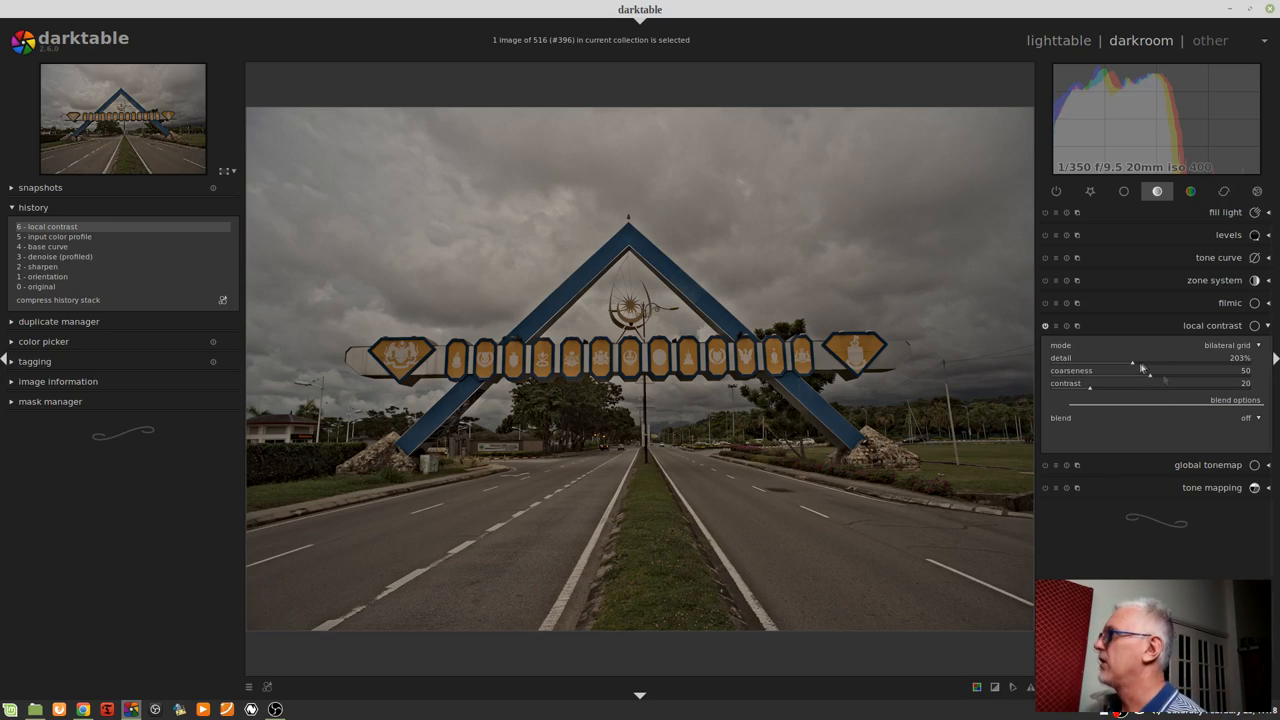
Adjust local contrast strength to 85 and coarseness to 88, keeping detail at 203%.
{"action": "left_click_drag", "start_coordinate": [1150, 377], "coordinate": [1088, 377]}
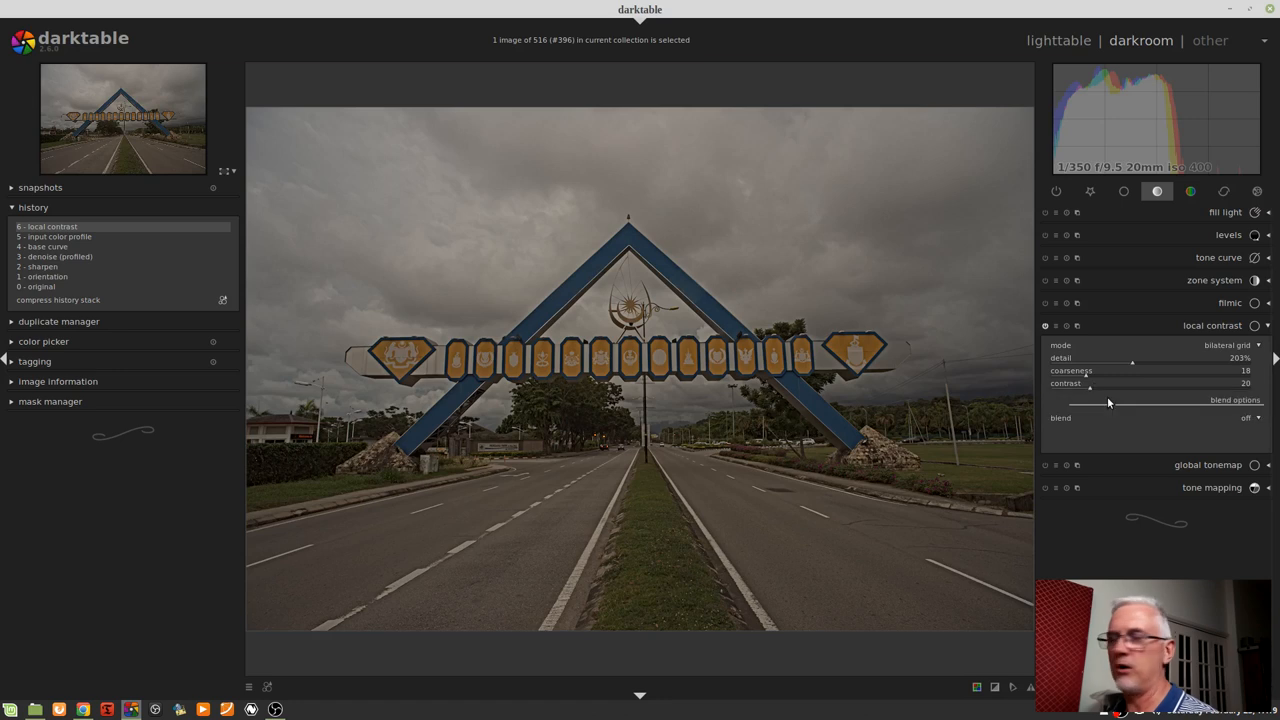
{"action": "left_click_drag", "start_coordinate": [1090, 390], "coordinate": [1147, 390]}
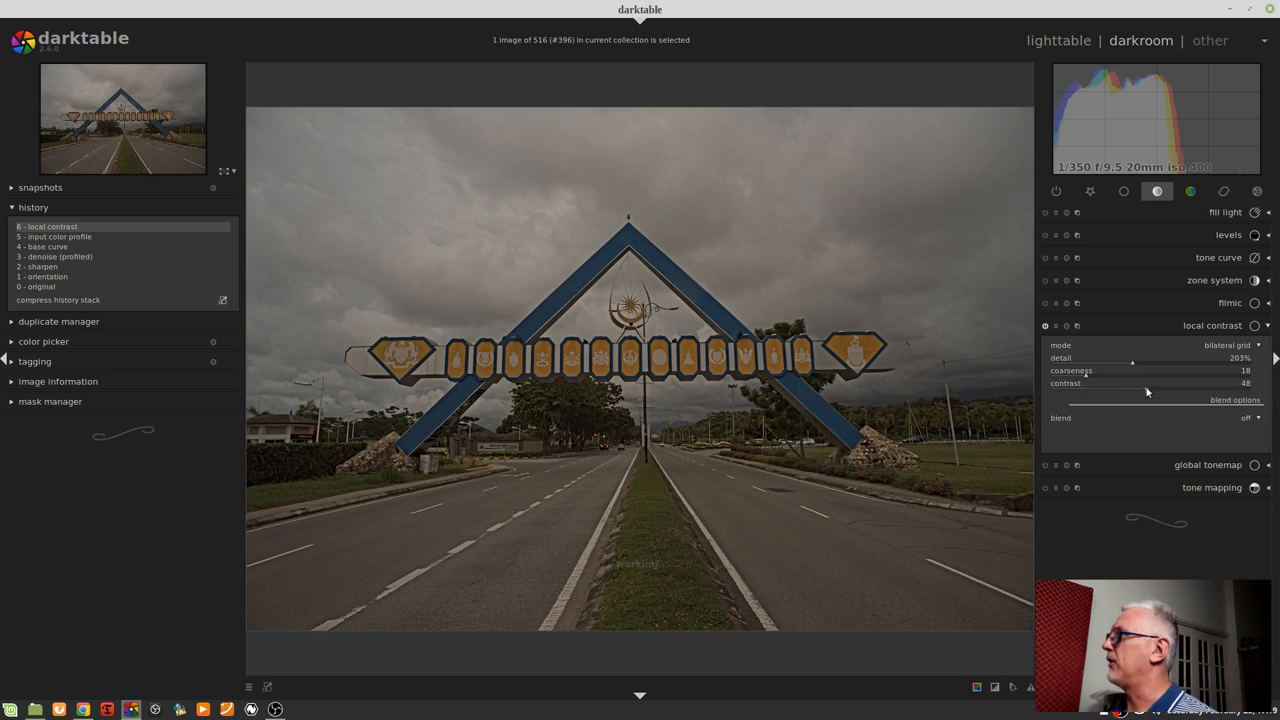
{"action": "left_click_drag", "start_coordinate": [1147, 390], "coordinate": [1214, 390]}
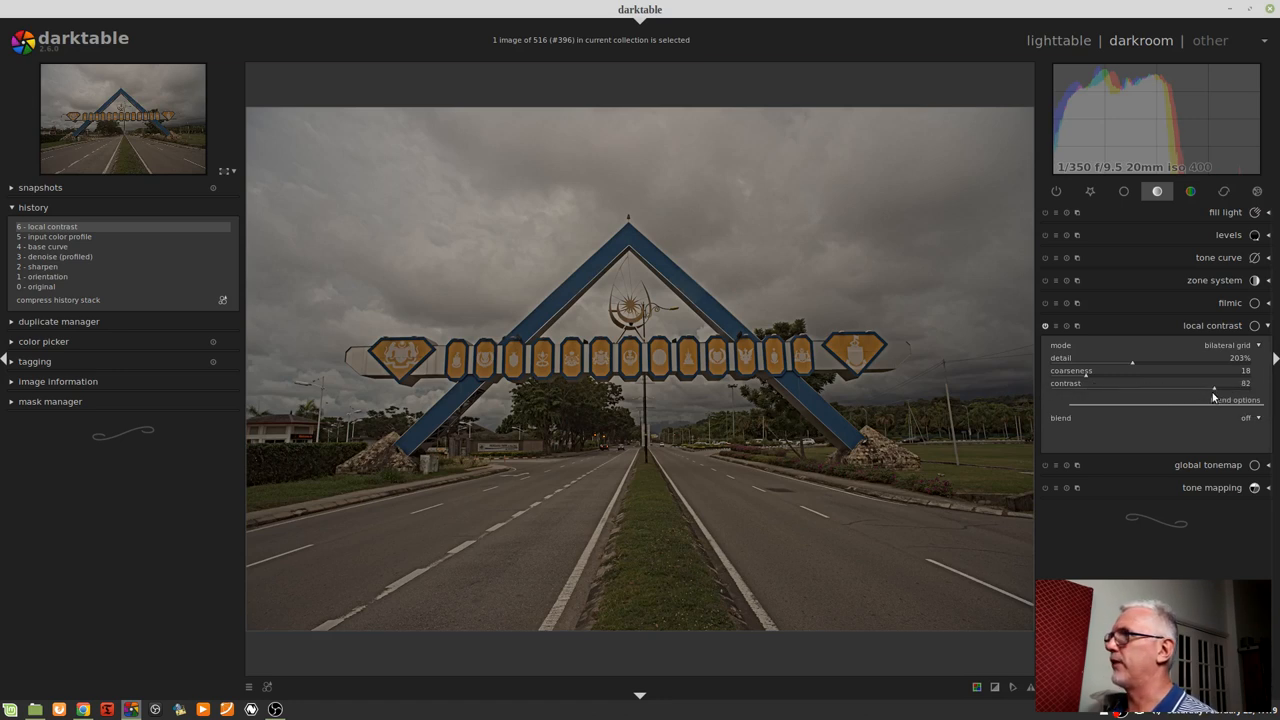
{"action": "left_click_drag", "start_coordinate": [1215, 390], "coordinate": [1210, 390]}
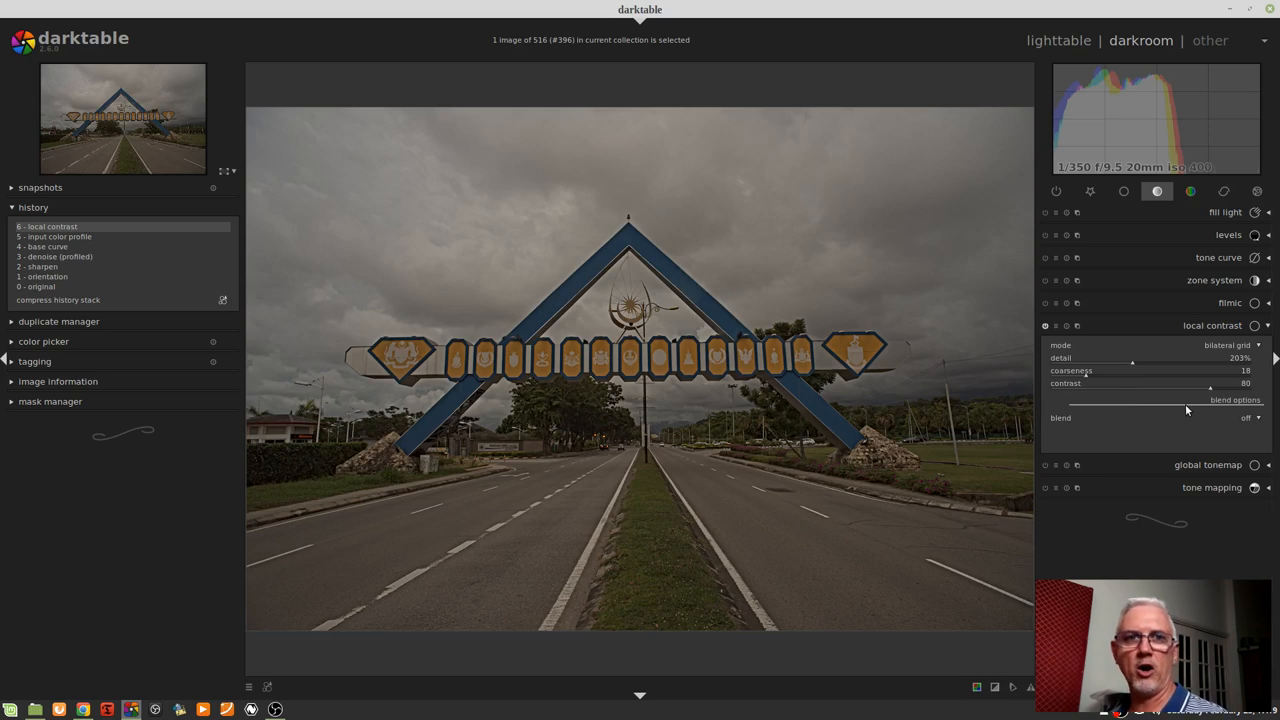
{"action": "mouse_move", "coordinate": [1098, 375]}
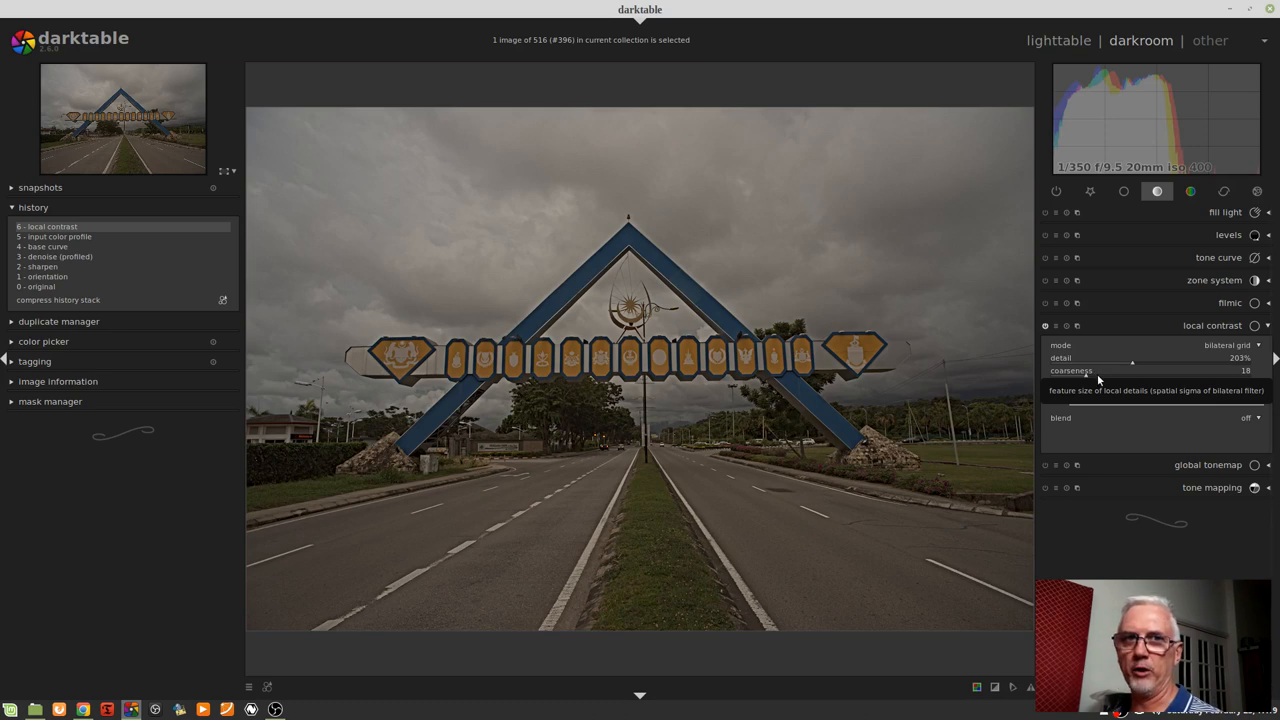
{"action": "left_click_drag", "start_coordinate": [1133, 370], "coordinate": [1220, 370]}
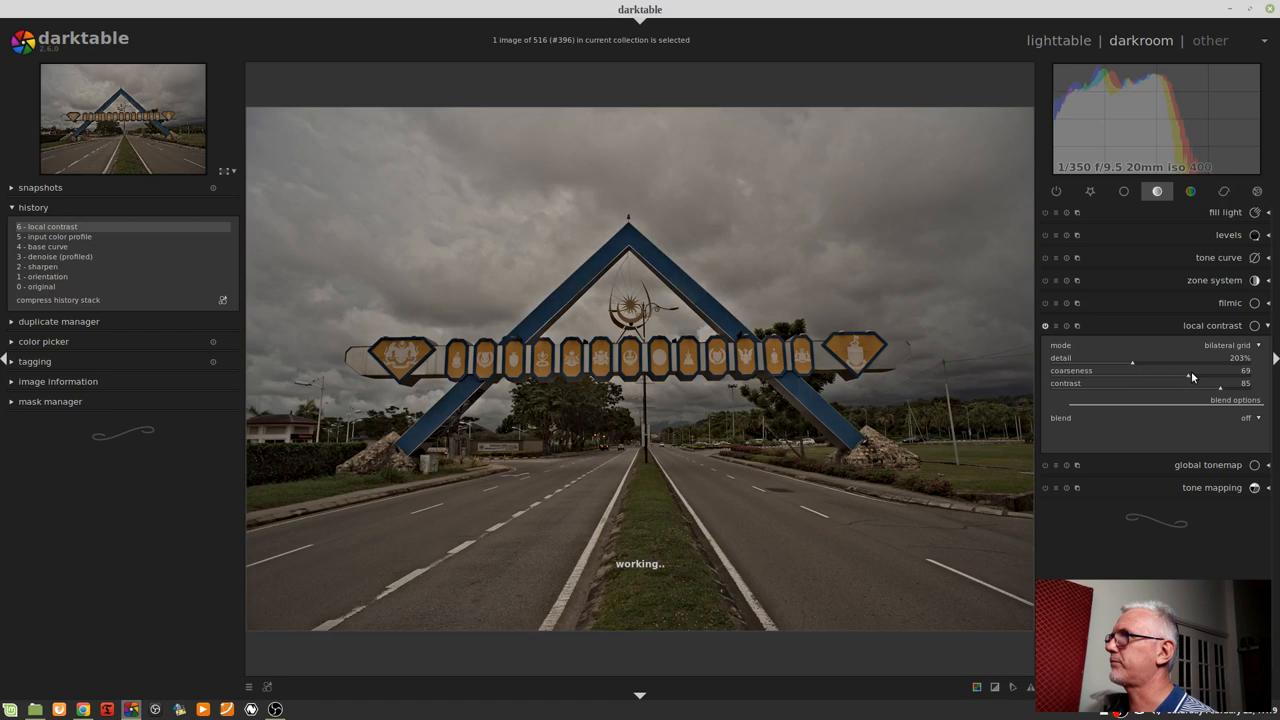
{"action": "left_click_drag", "start_coordinate": [1190, 370], "coordinate": [1210, 370]}
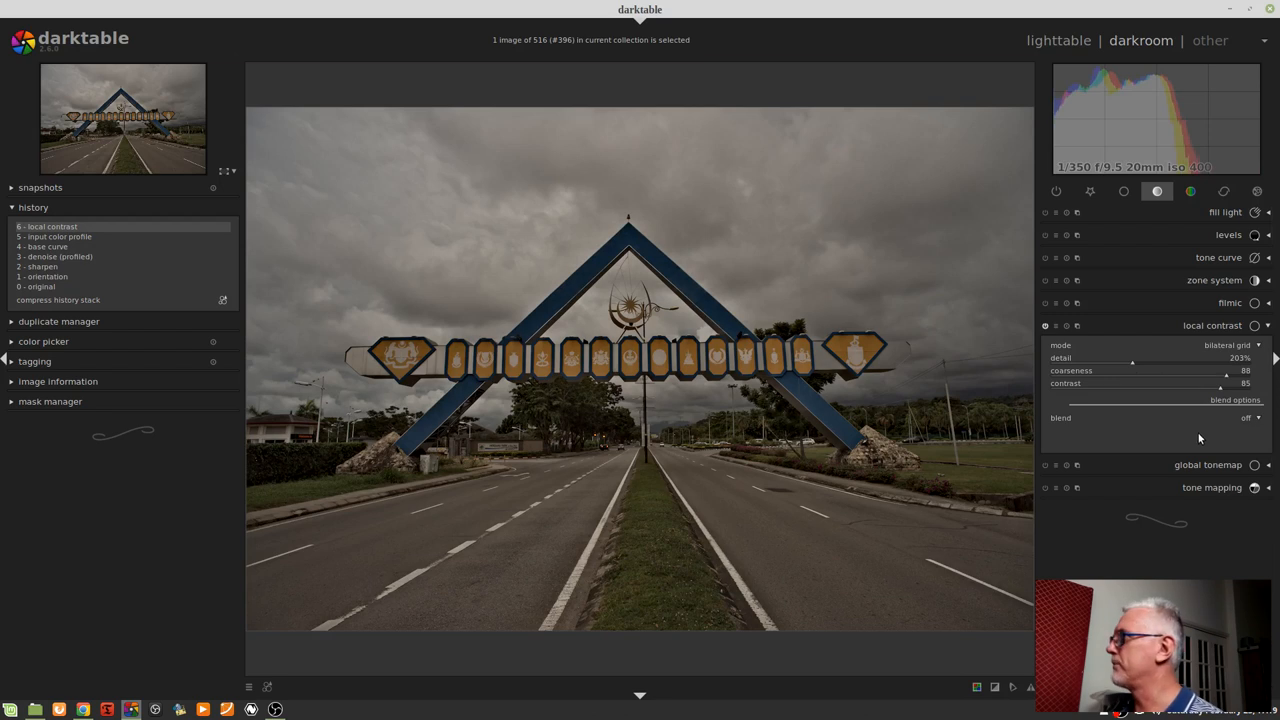
{"action": "mouse_move", "coordinate": [1133, 414]}
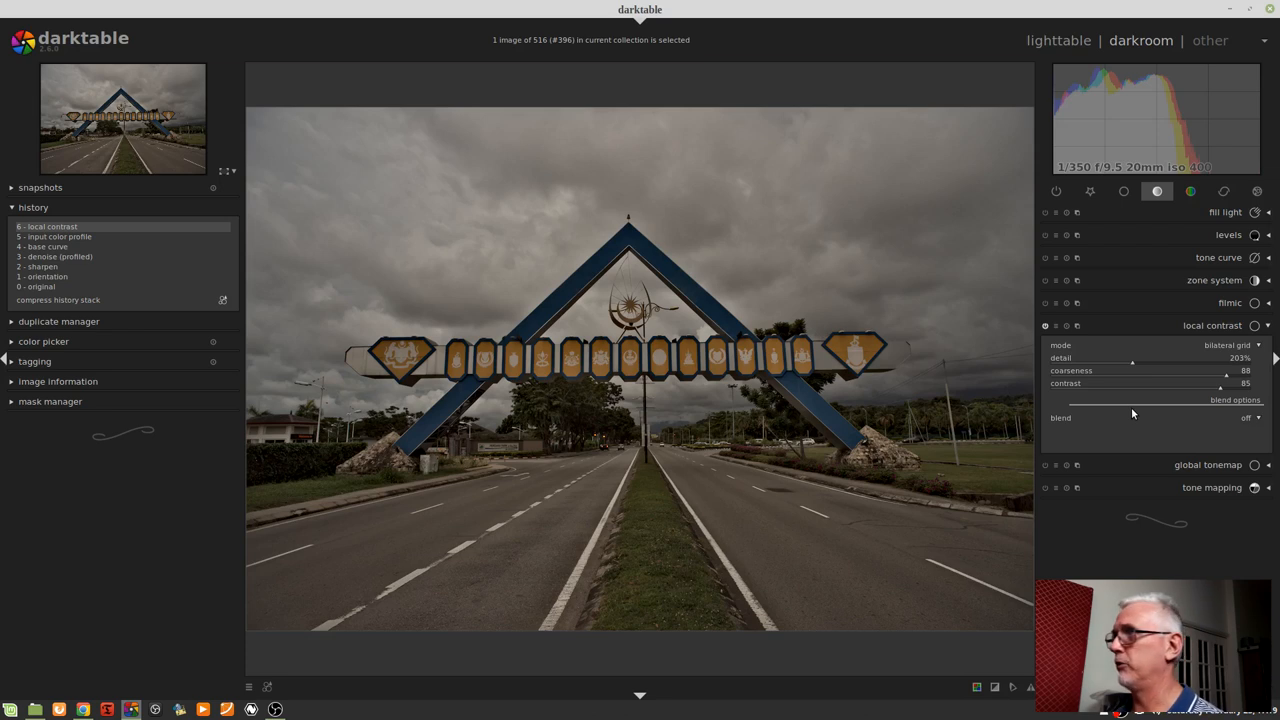
{"action": "mouse_move", "coordinate": [1118, 449]}
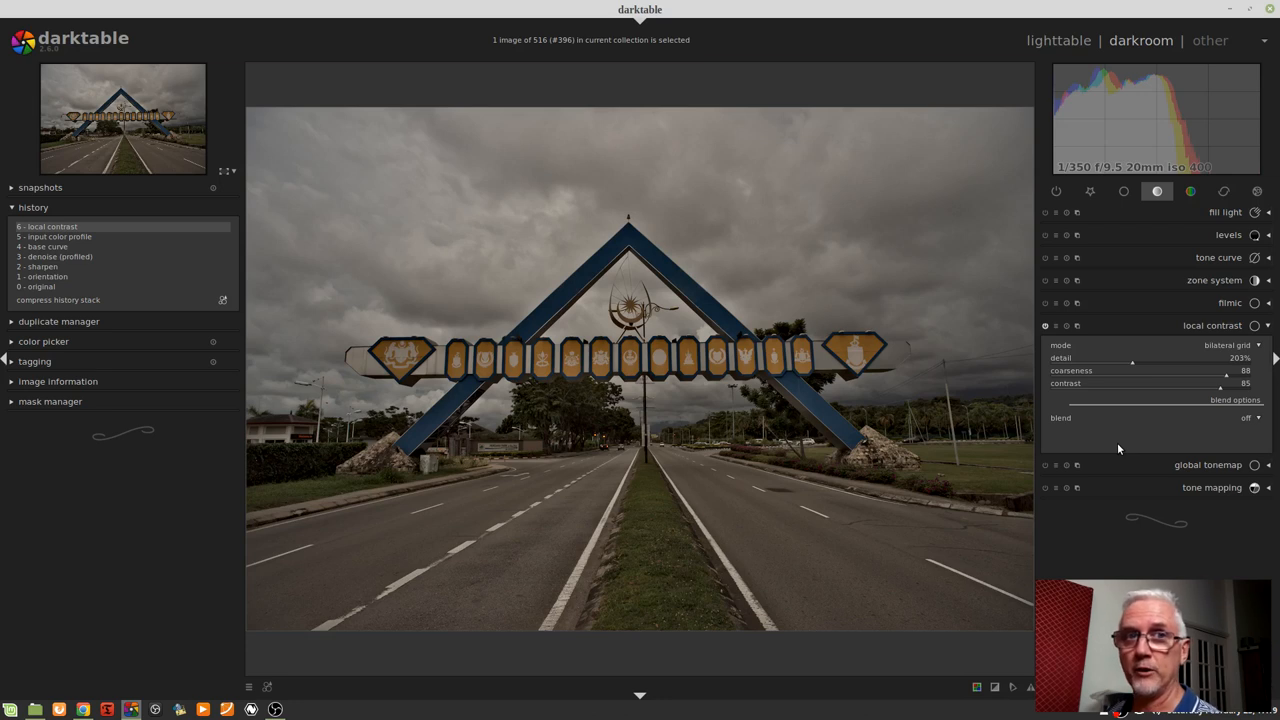
{"action": "mouse_move", "coordinate": [1150, 453]}
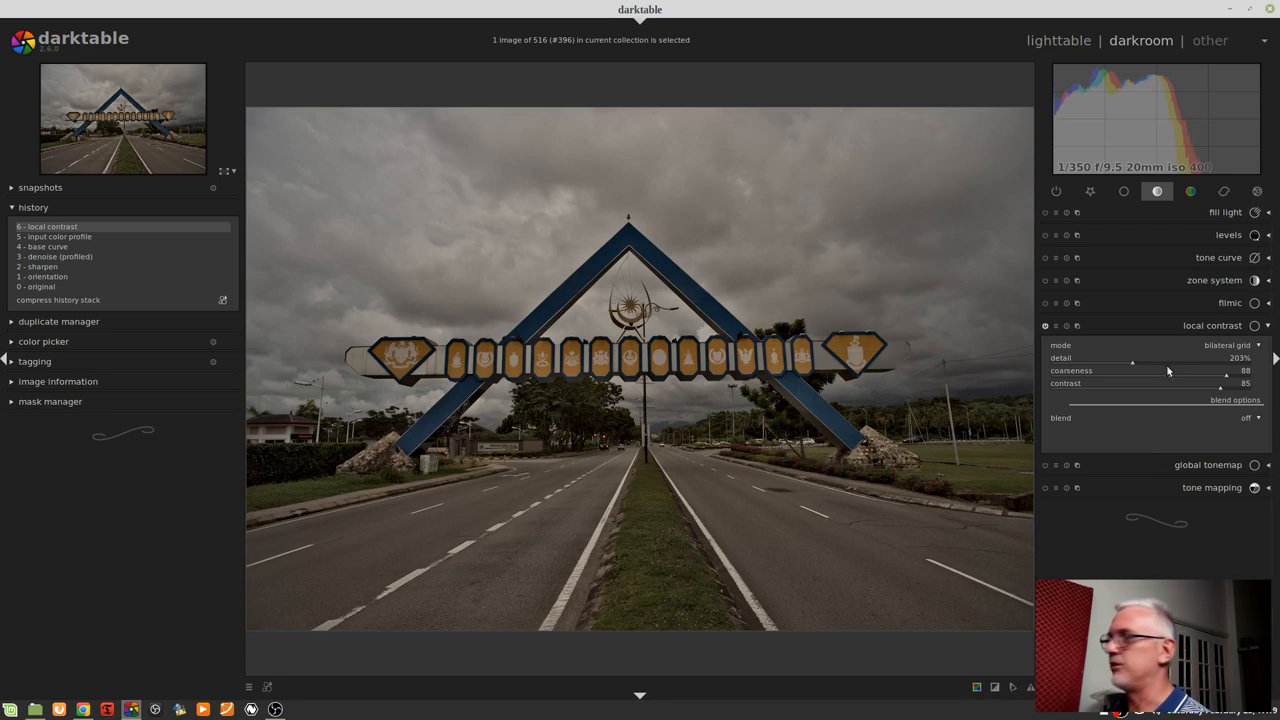
{"action": "mouse_move", "coordinate": [1168, 370]}
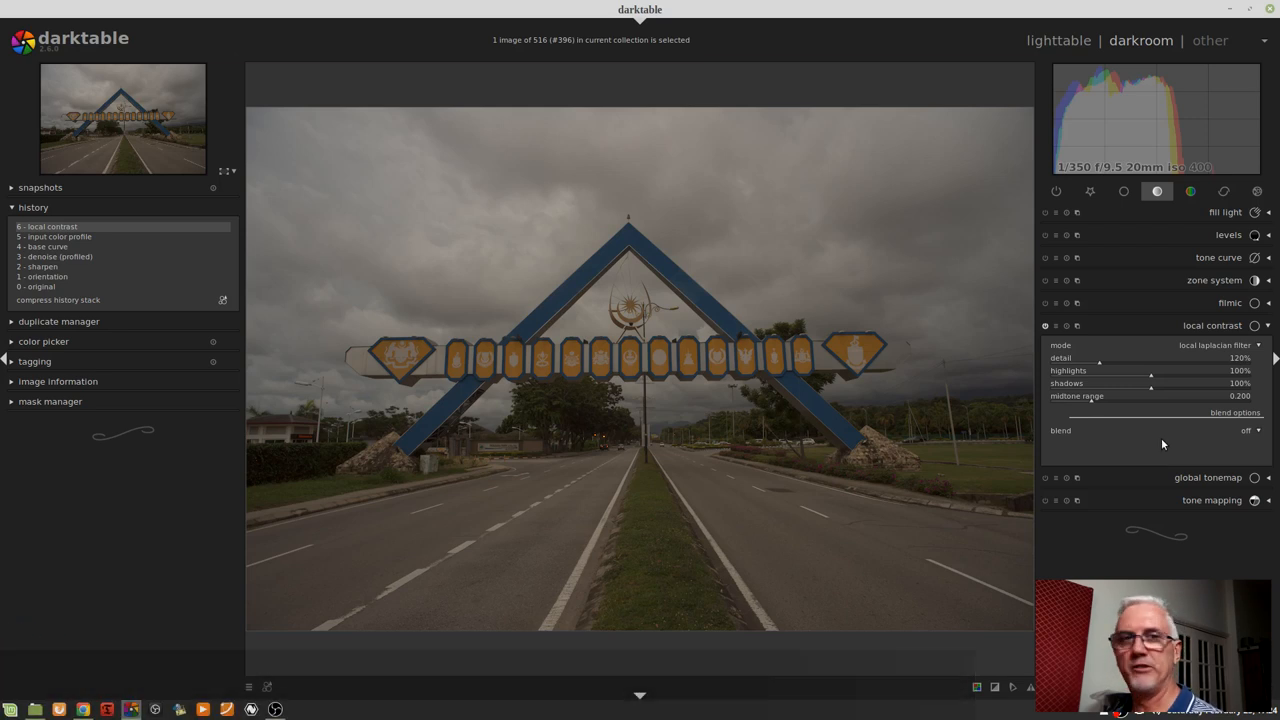
{"action": "mouse_move", "coordinate": [1182, 431]}
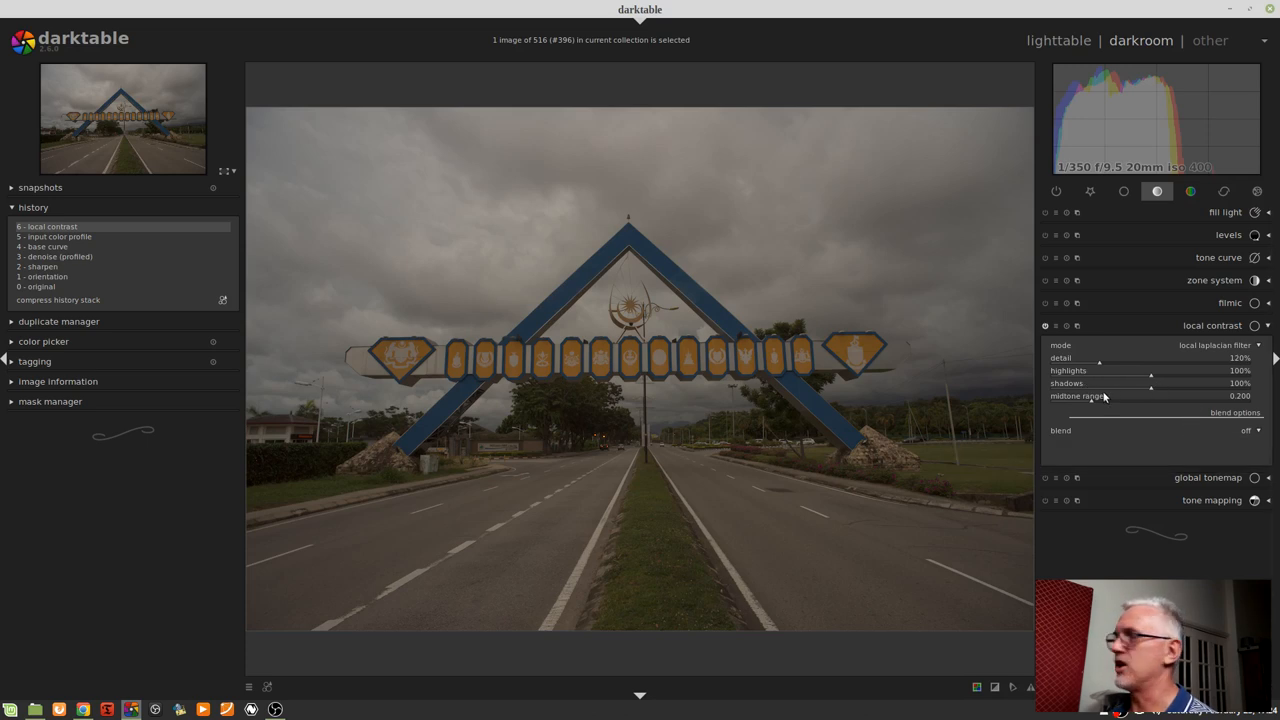
{"action": "mouse_move", "coordinate": [1123, 407]}
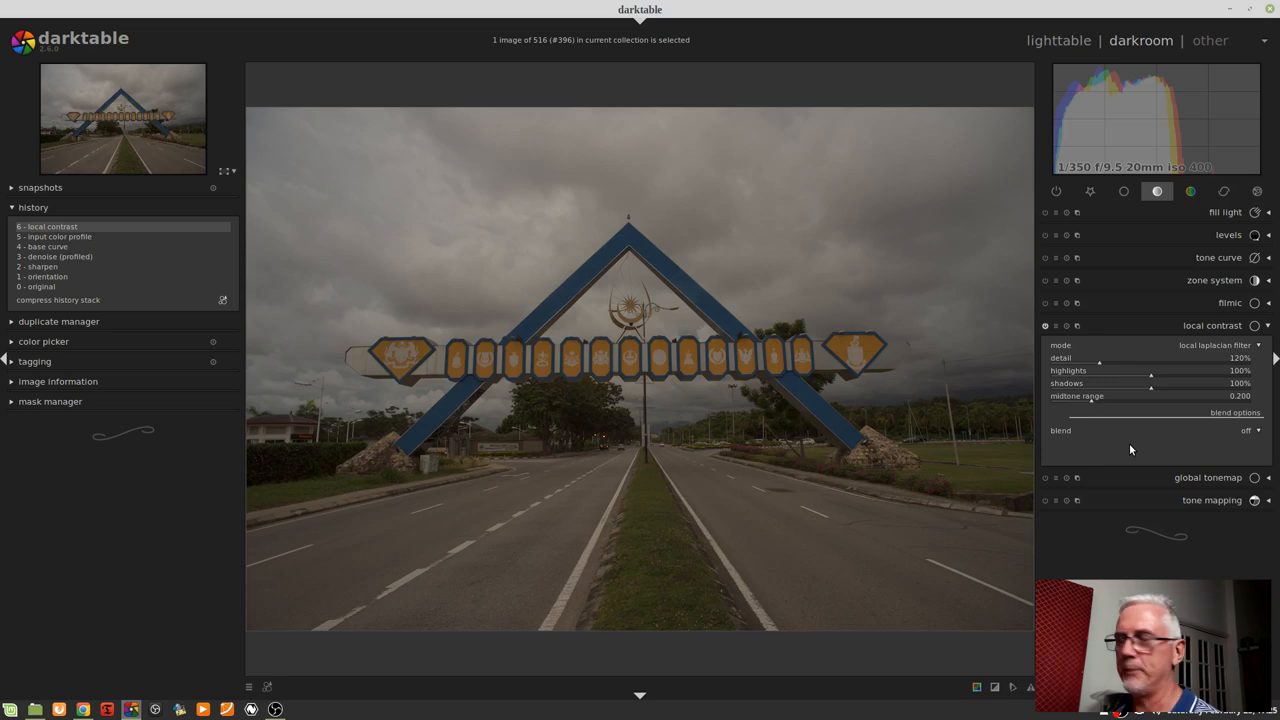
{"action": "mouse_move", "coordinate": [1078, 365]}
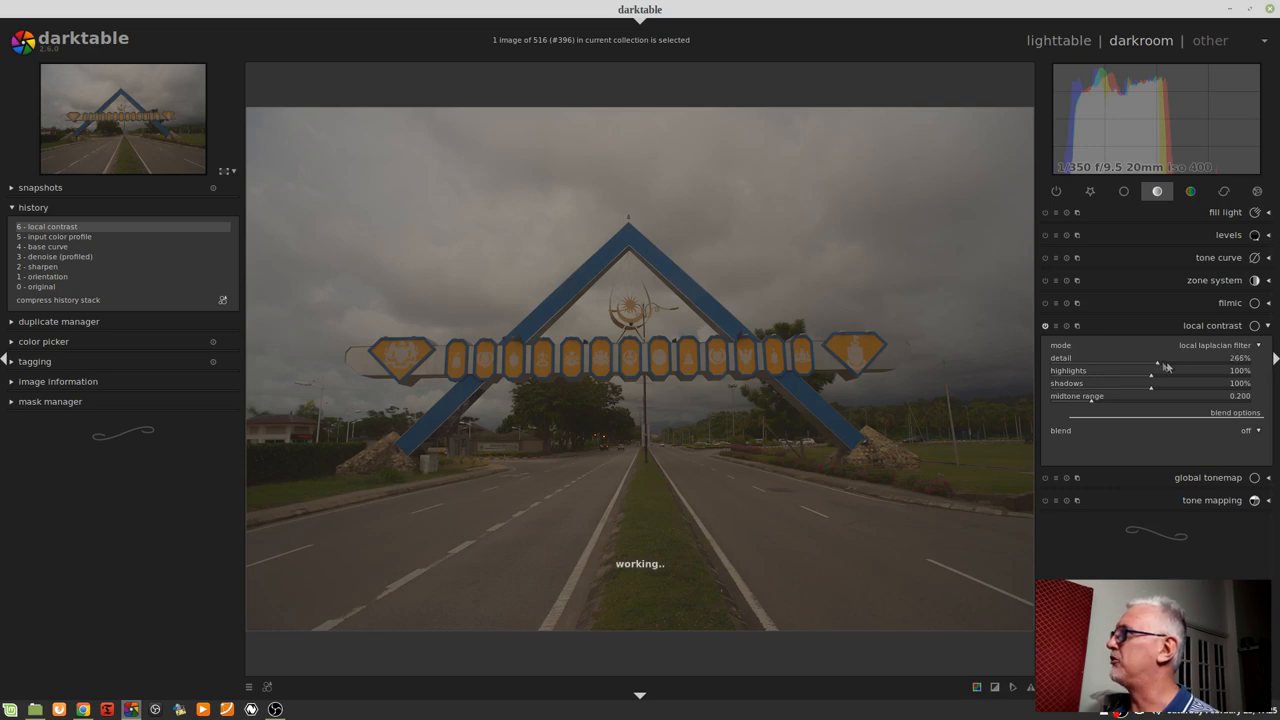
Push detail to 228%, zero the shadows, and settle highlights 95% and midtone range 0.554.
{"action": "left_click_drag", "start_coordinate": [1157, 364], "coordinate": [1201, 364]}
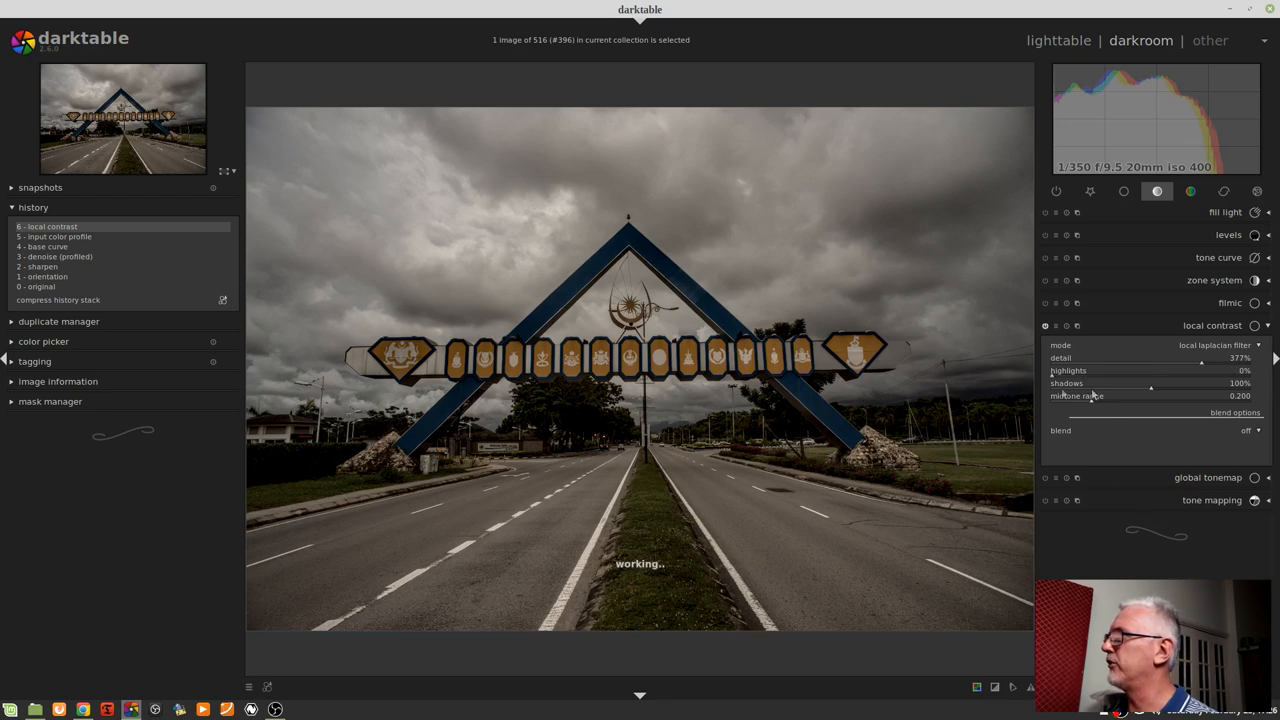
{"action": "left_click_drag", "start_coordinate": [1150, 383], "coordinate": [1051, 383]}
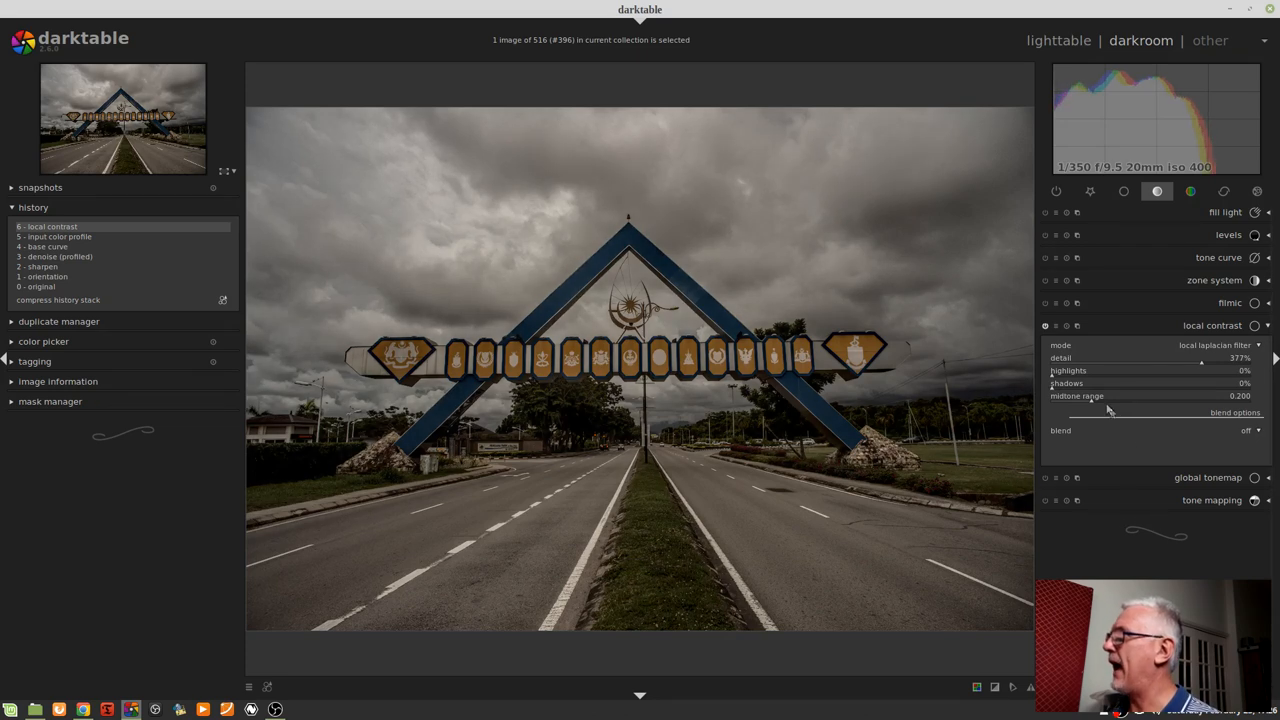
{"action": "left_click_drag", "start_coordinate": [1100, 407], "coordinate": [1245, 407]}
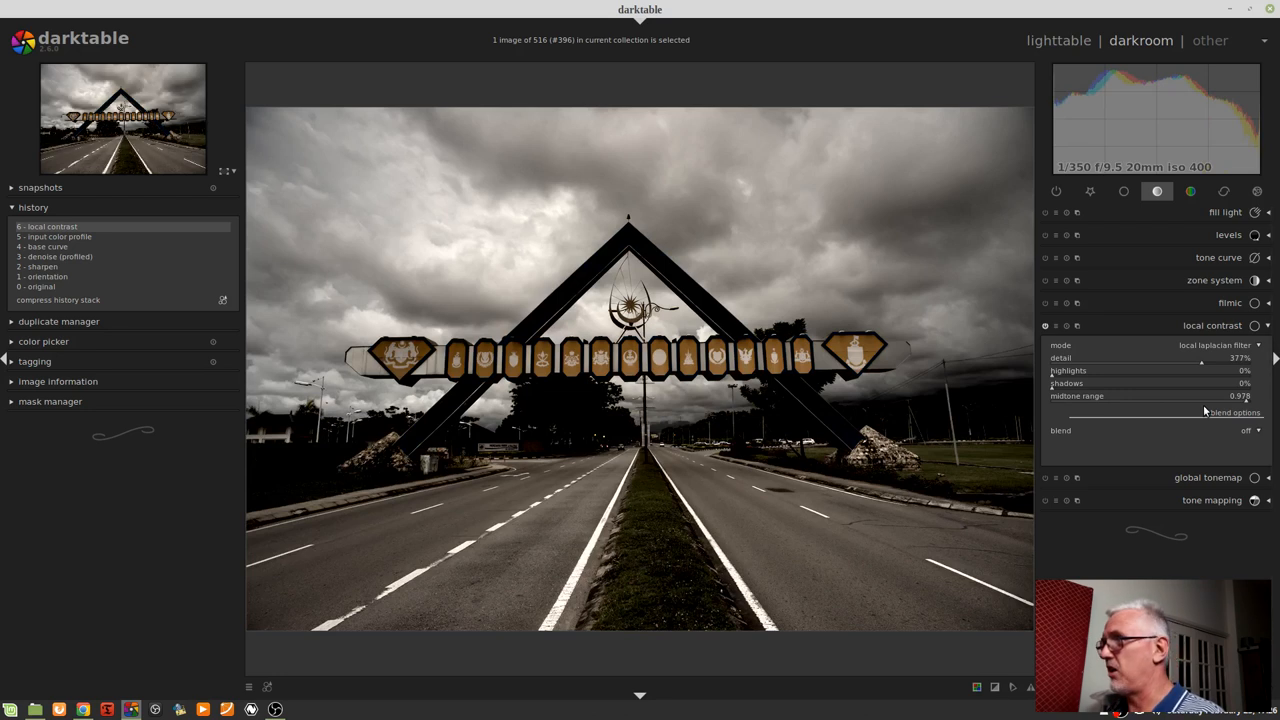
{"action": "mouse_move", "coordinate": [1200, 410]}
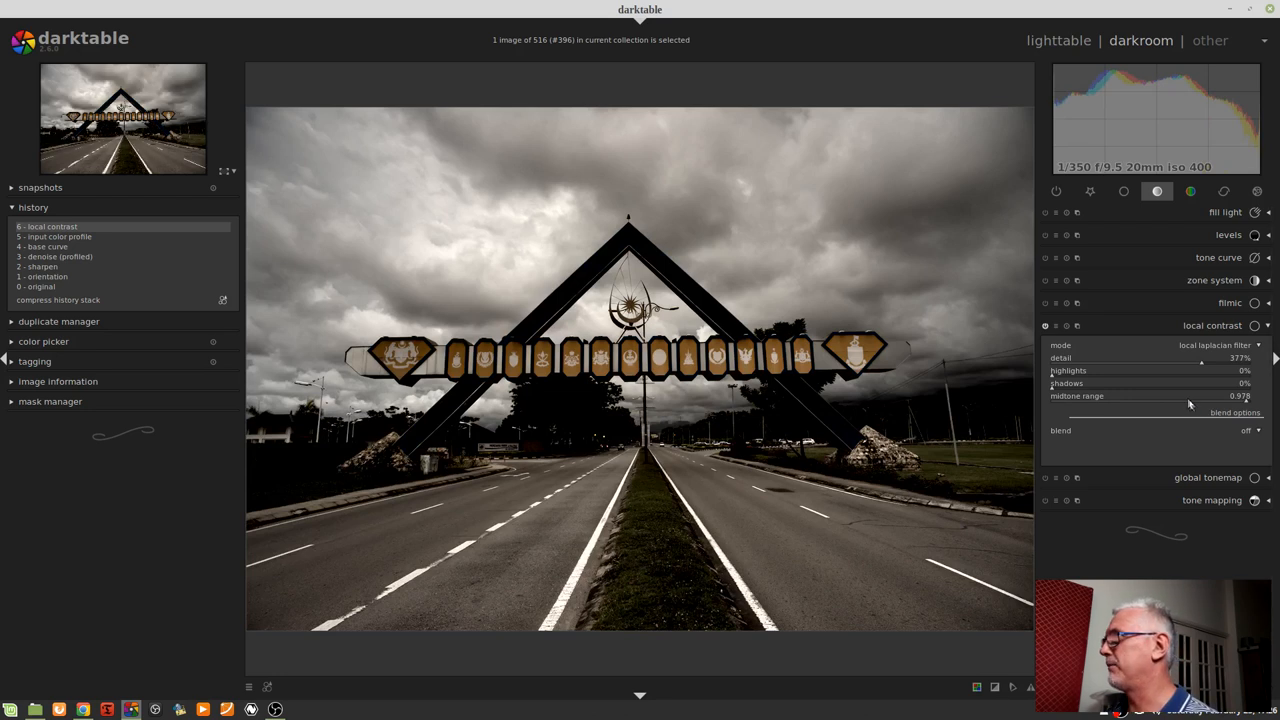
{"action": "mouse_move", "coordinate": [1160, 396]}
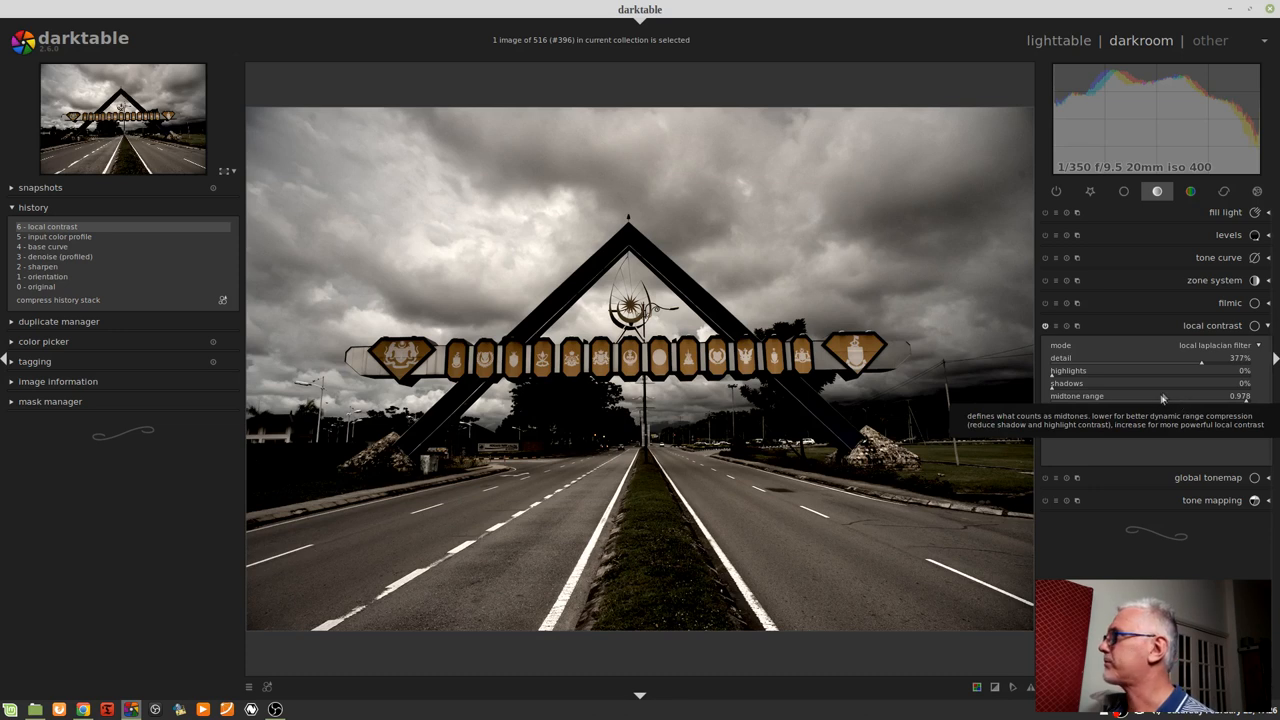
{"action": "left_click_drag", "start_coordinate": [1200, 395], "coordinate": [1161, 395]}
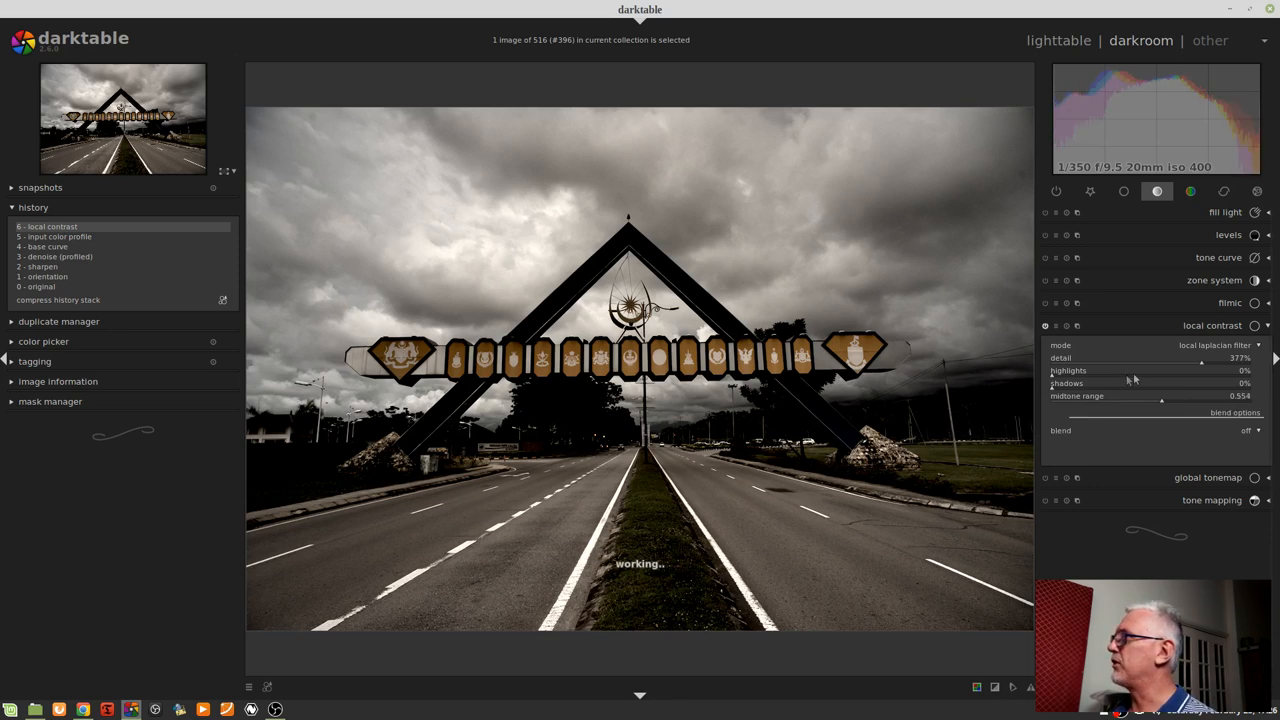
{"action": "left_click_drag", "start_coordinate": [1200, 363], "coordinate": [1143, 363]}
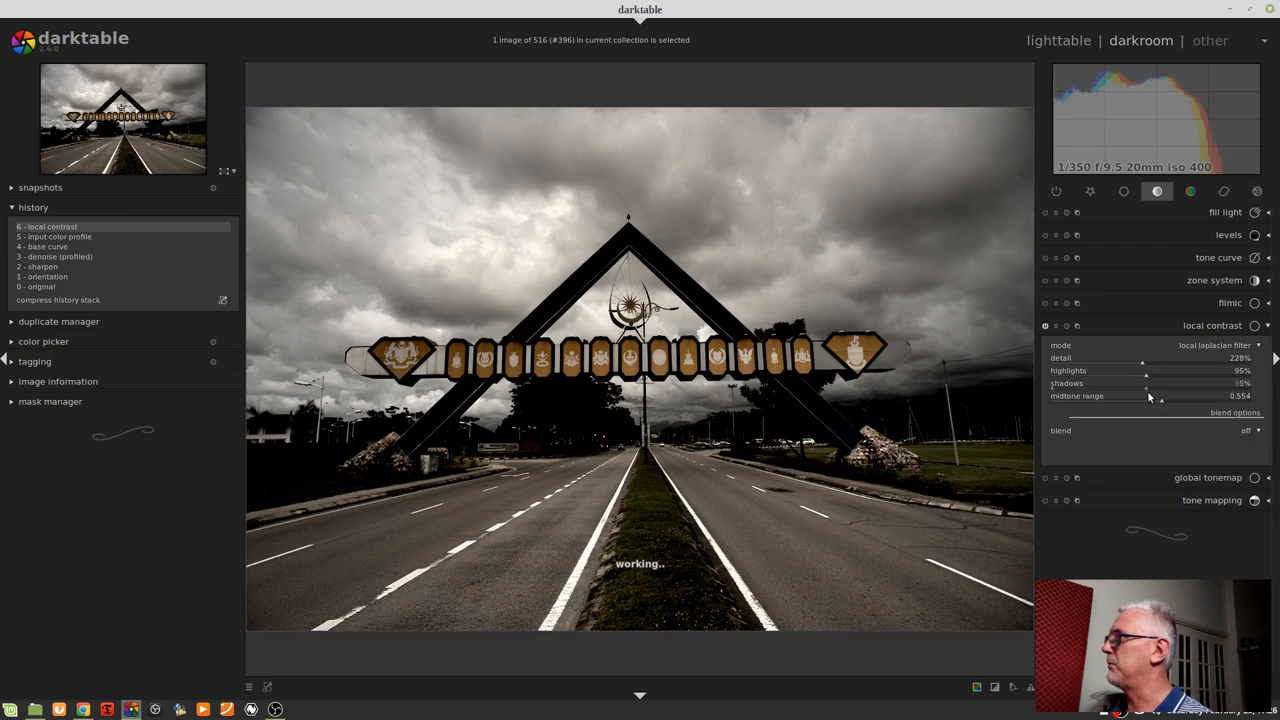
{"action": "left_click_drag", "start_coordinate": [1145, 383], "coordinate": [1150, 383]}
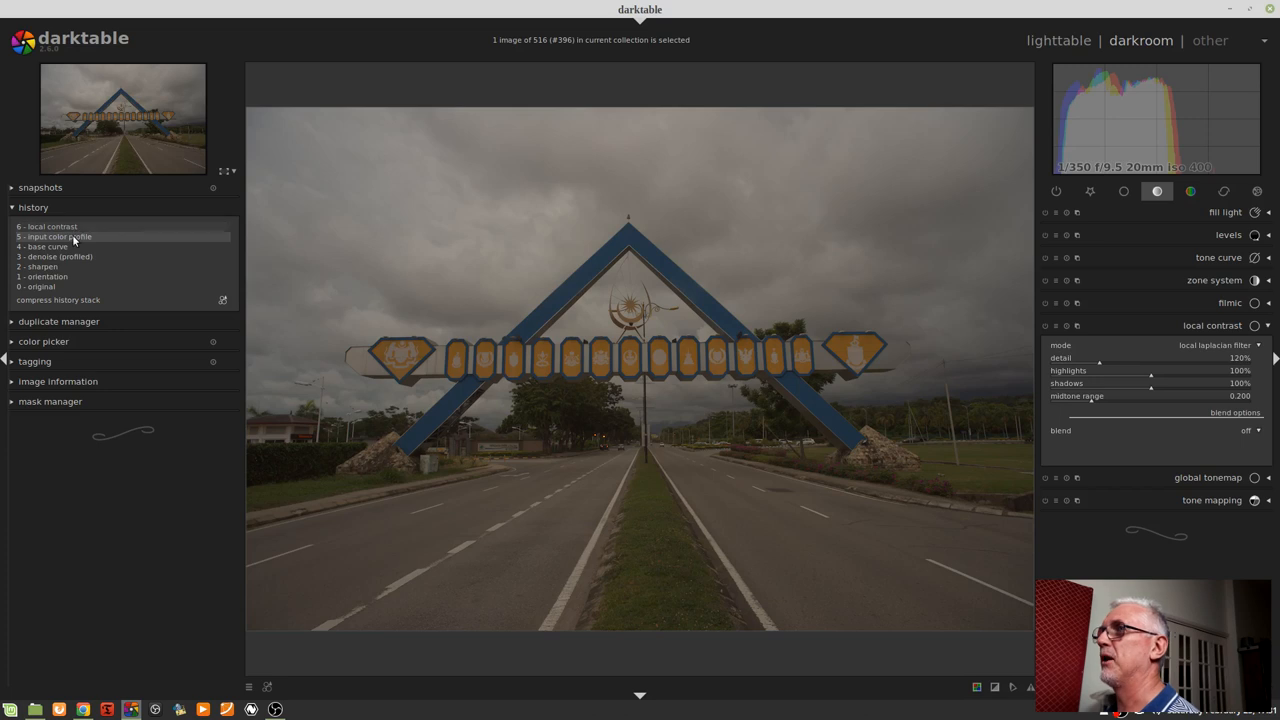
{"action": "mouse_move", "coordinate": [348, 336]}
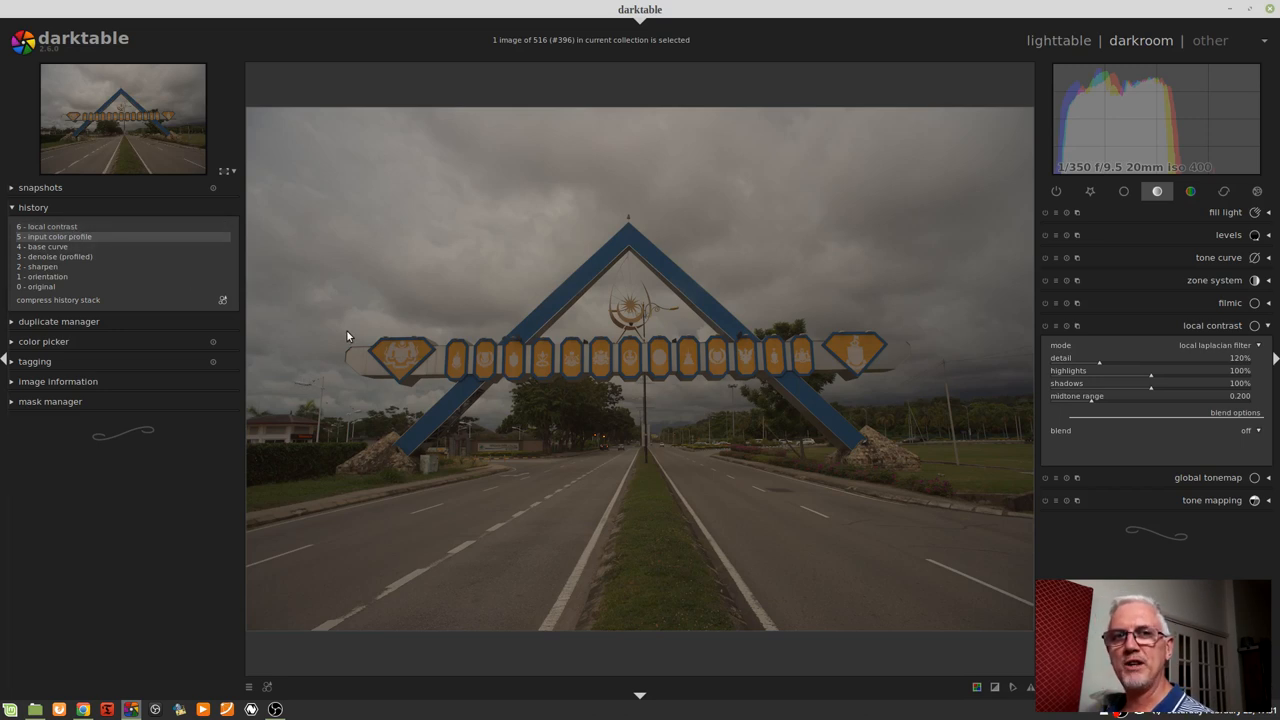
{"action": "mouse_move", "coordinate": [1063, 111]}
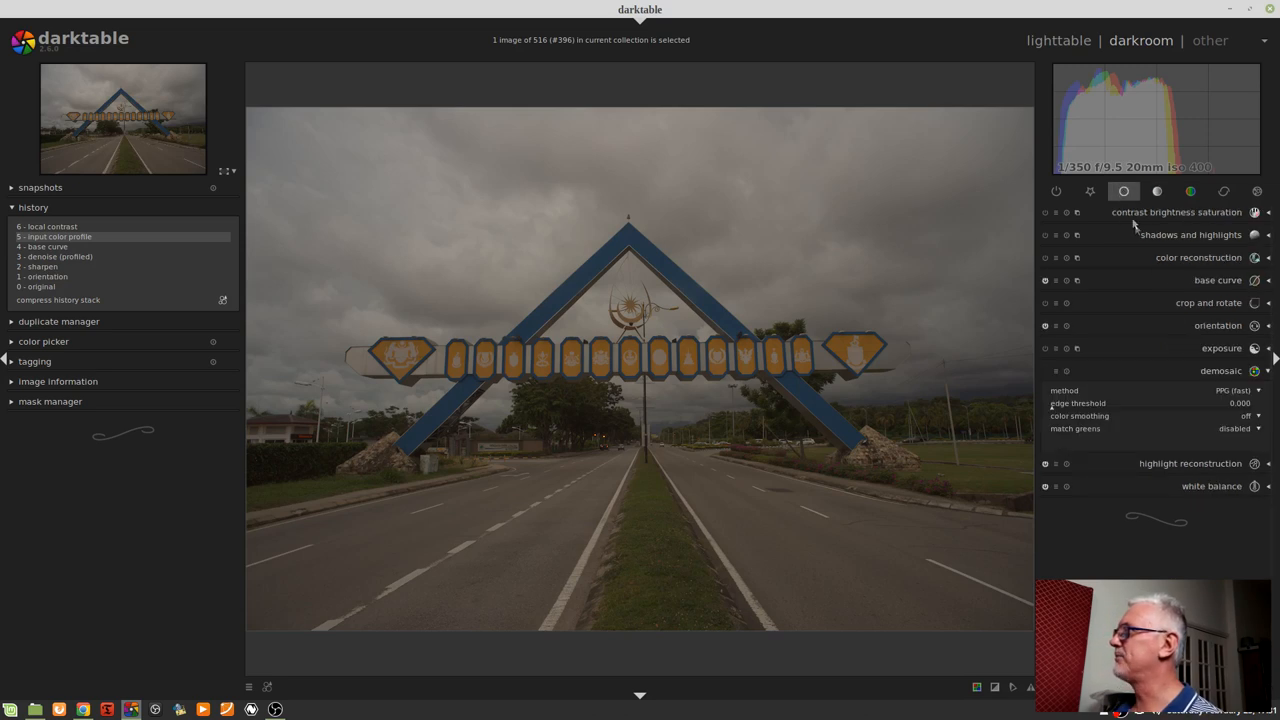
Expand contrast brightness saturation and raise contrast to 0.37.
{"action": "left_click", "coordinate": [1177, 212]}
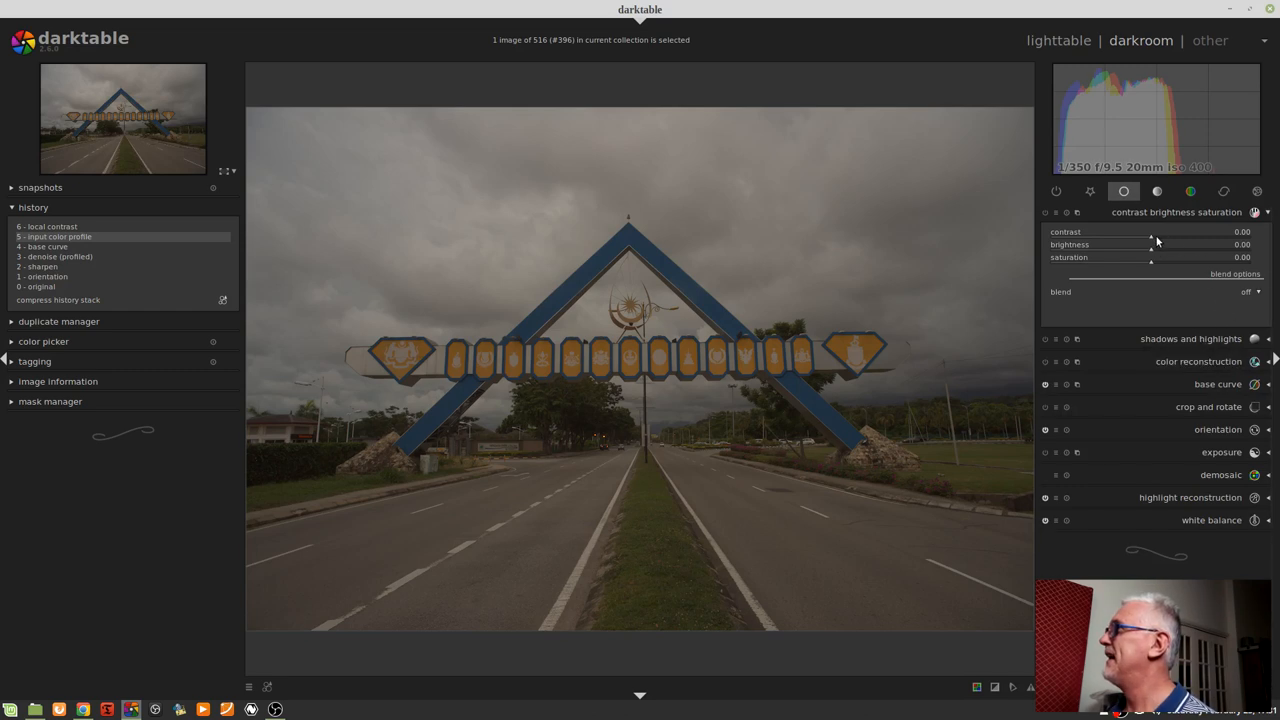
{"action": "left_click_drag", "start_coordinate": [1152, 238], "coordinate": [1179, 238]}
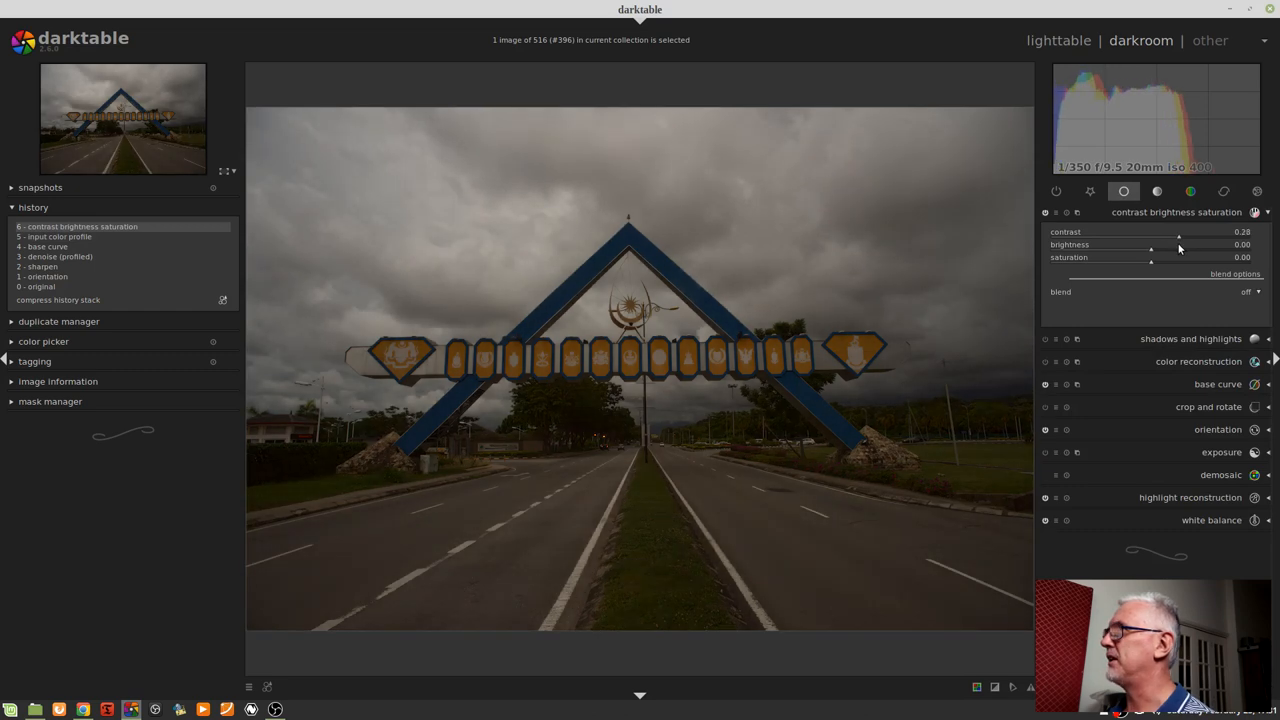
{"action": "left_click_drag", "start_coordinate": [1178, 237], "coordinate": [1187, 237]}
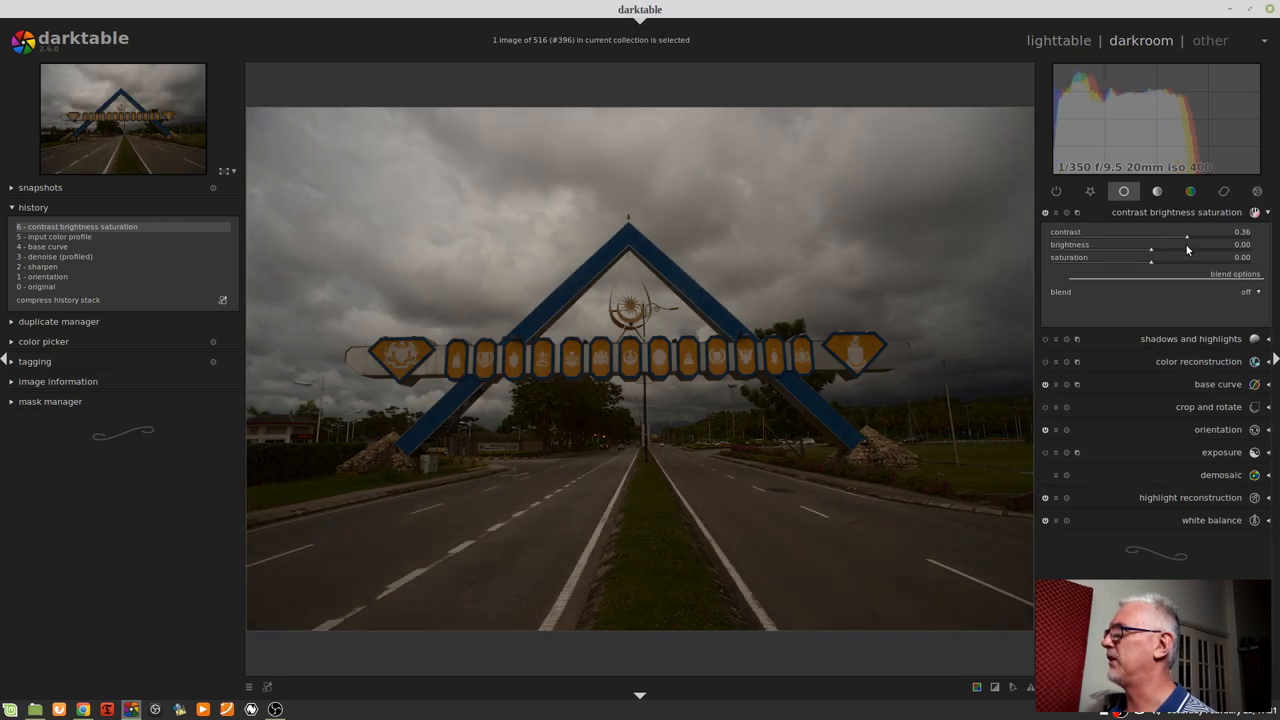
{"action": "left_click_drag", "start_coordinate": [1186, 238], "coordinate": [1188, 238]}
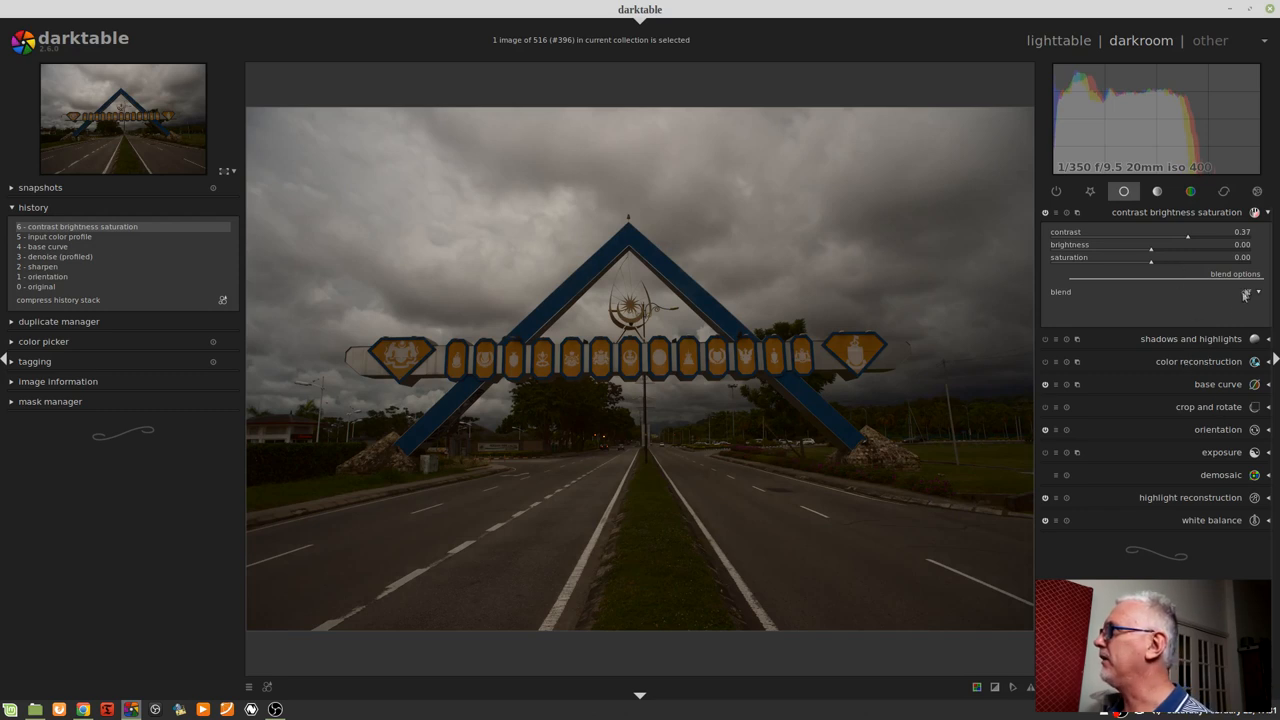
Set the module's blending to drawn mask and add a gradient shape.
{"action": "left_click", "coordinate": [1245, 291]}
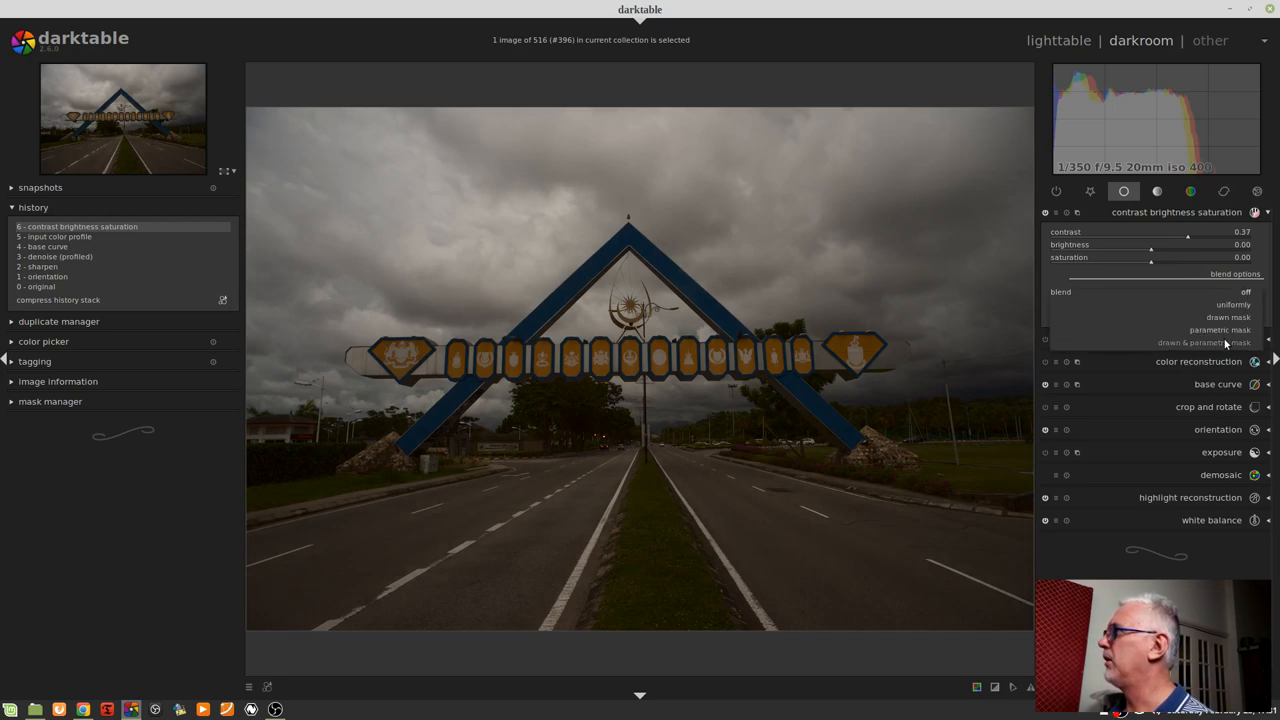
{"action": "left_click", "coordinate": [1228, 317]}
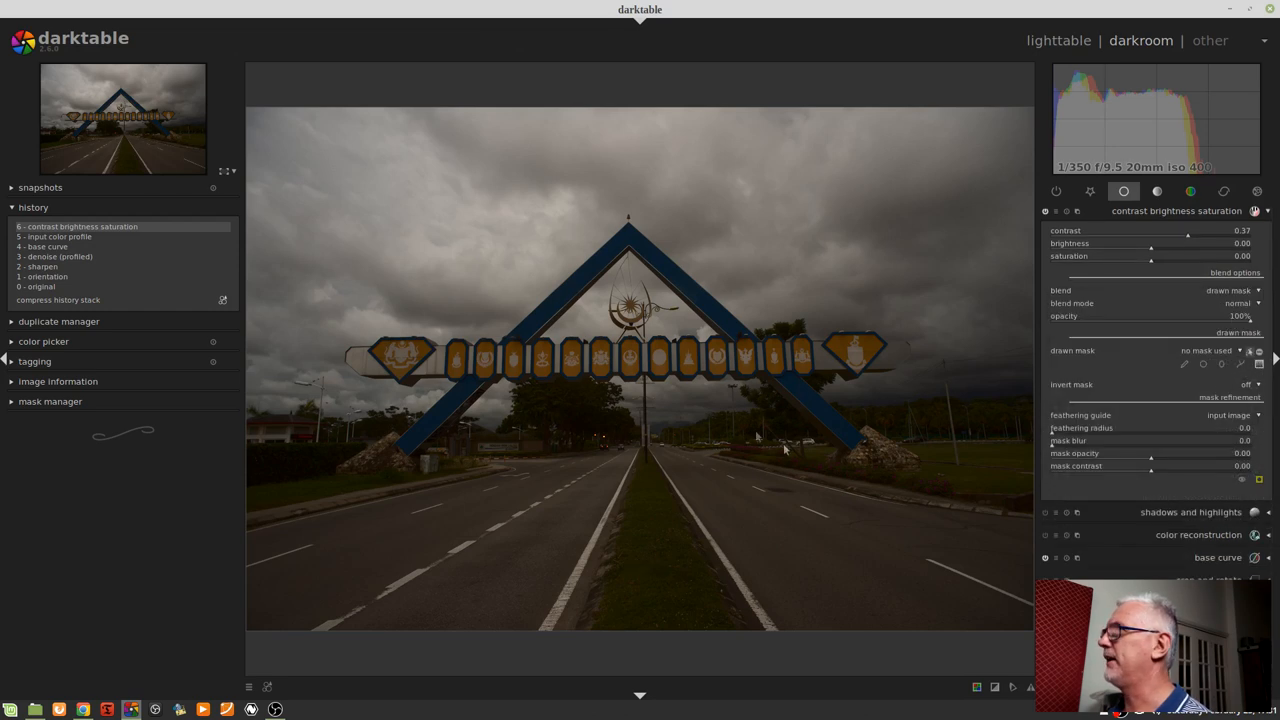
{"action": "left_click", "coordinate": [637, 430]}
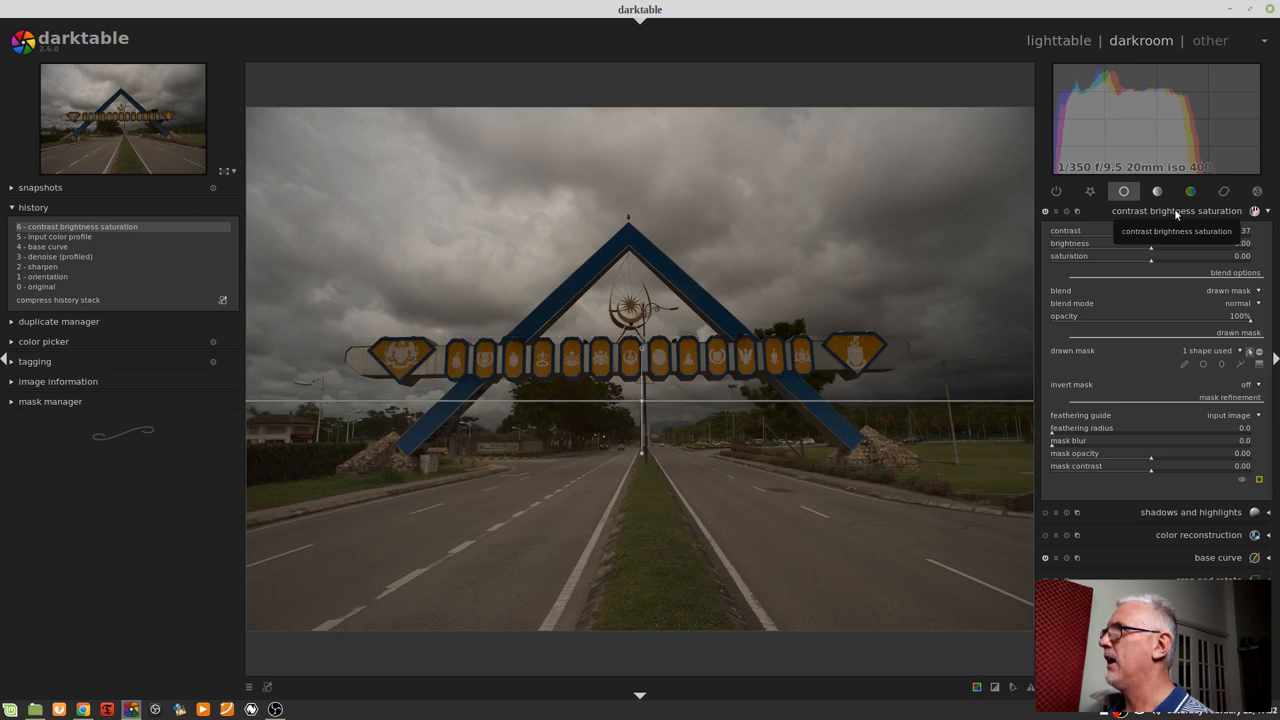
{"action": "left_click", "coordinate": [1177, 211]}
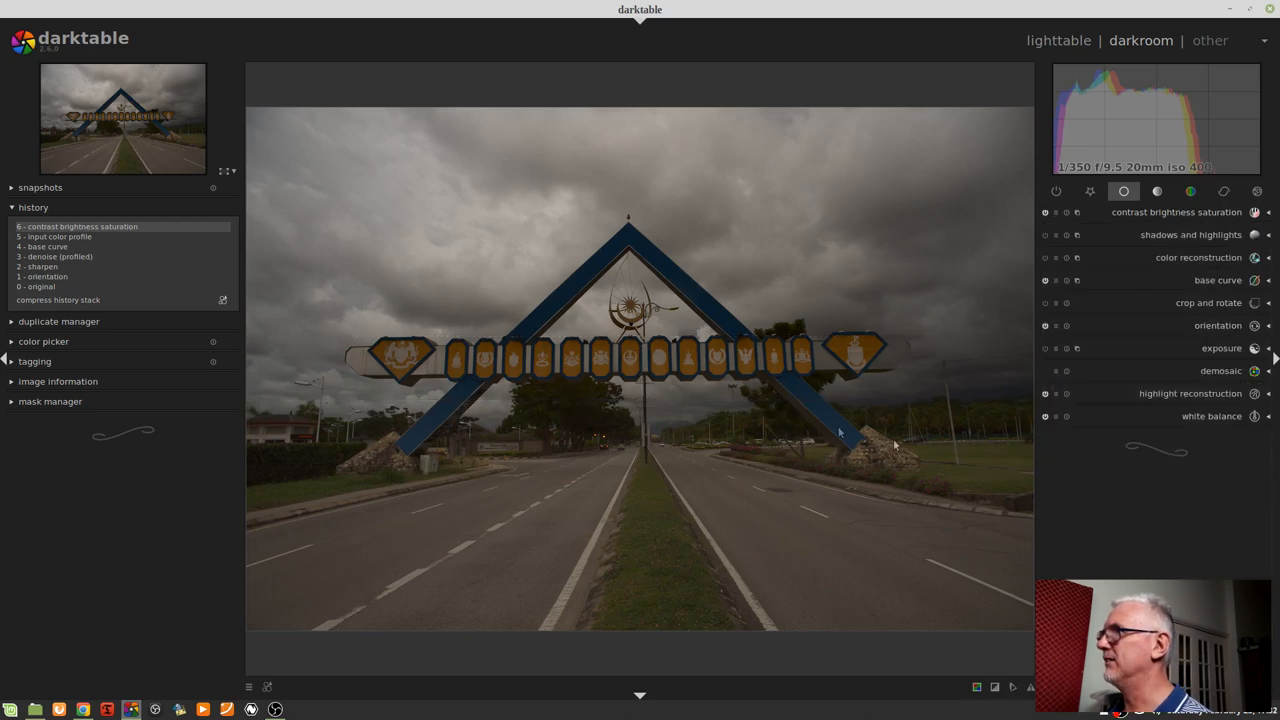
{"action": "mouse_move", "coordinate": [828, 517]}
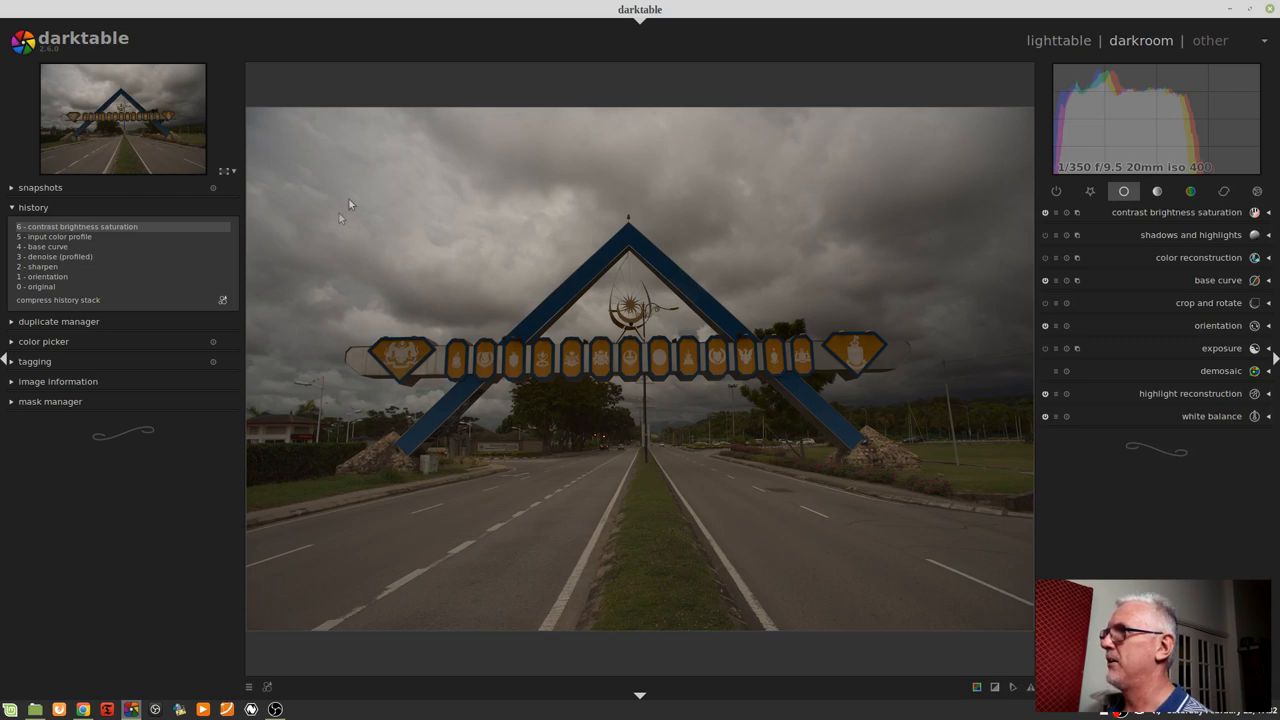
{"action": "mouse_move", "coordinate": [535, 505]}
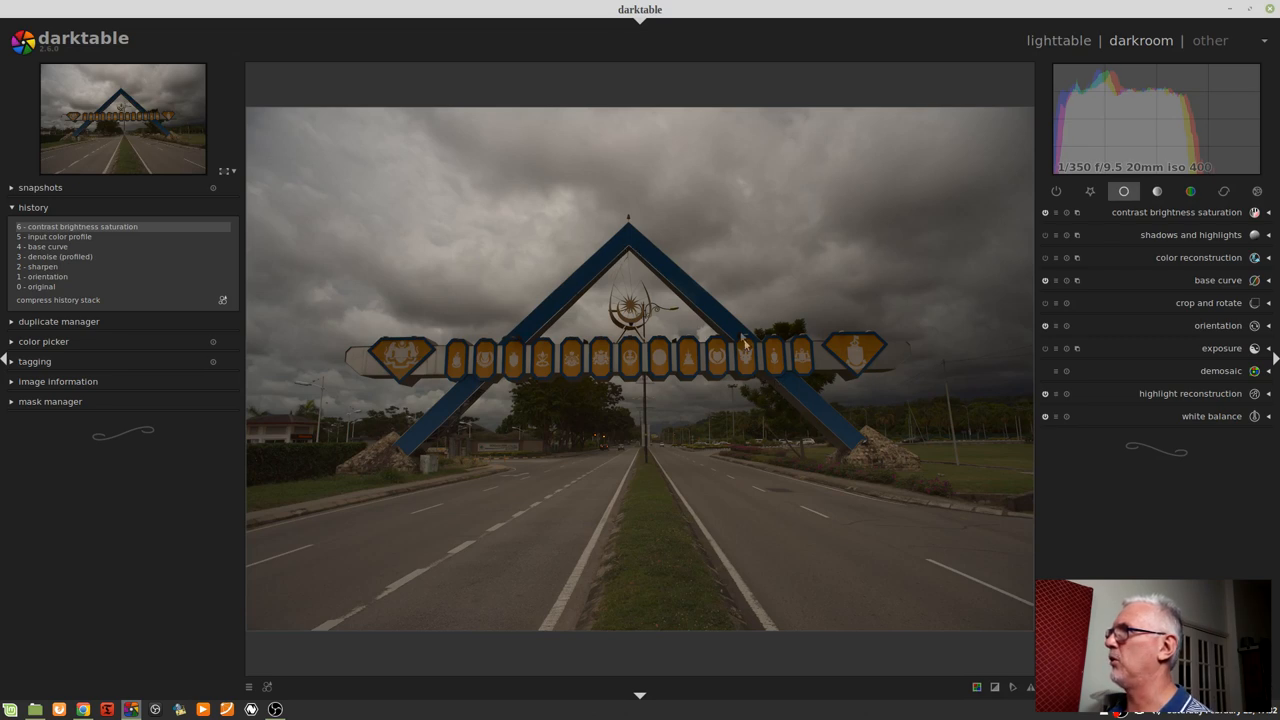
{"action": "mouse_move", "coordinate": [628, 343]}
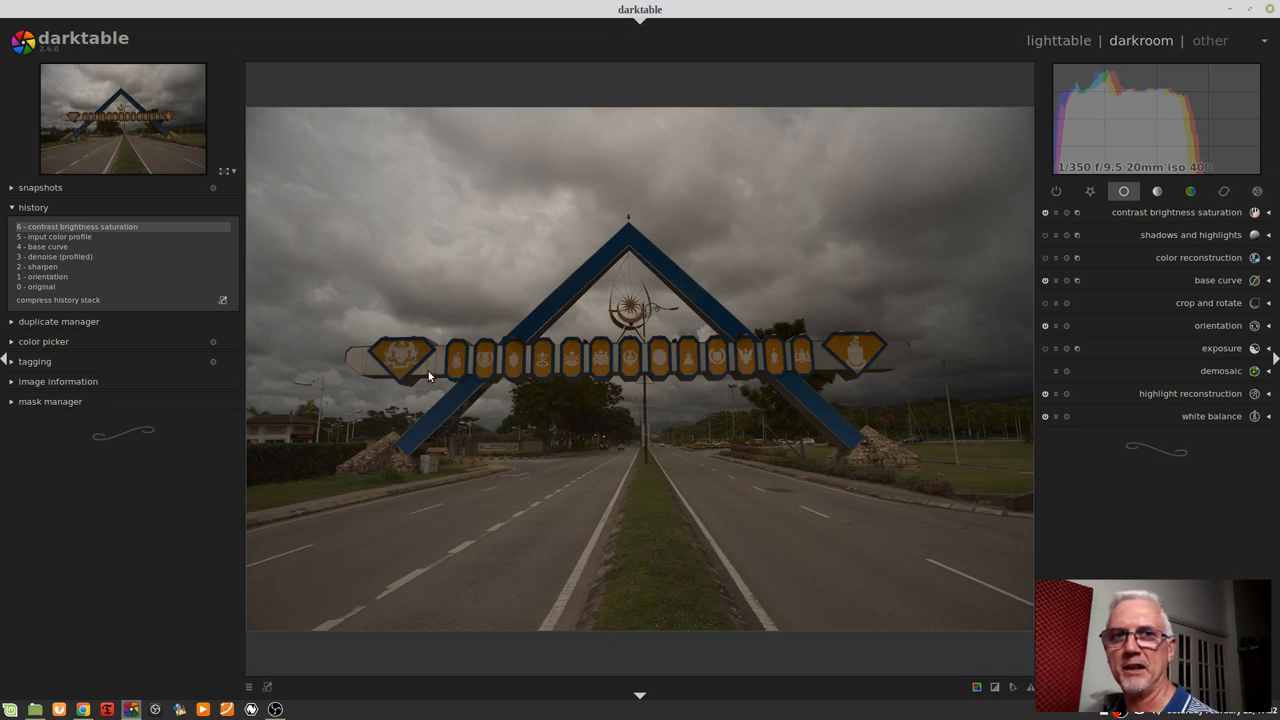
{"action": "mouse_move", "coordinate": [787, 390]}
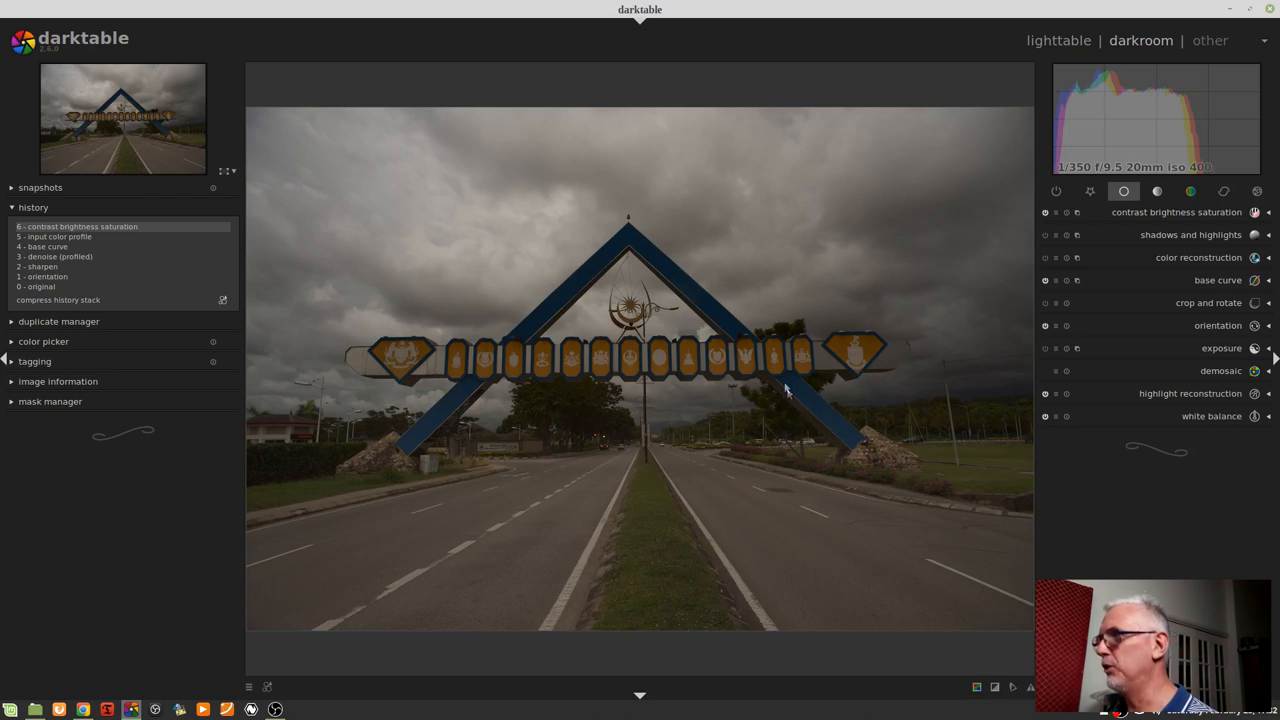
{"action": "mouse_move", "coordinate": [768, 398]}
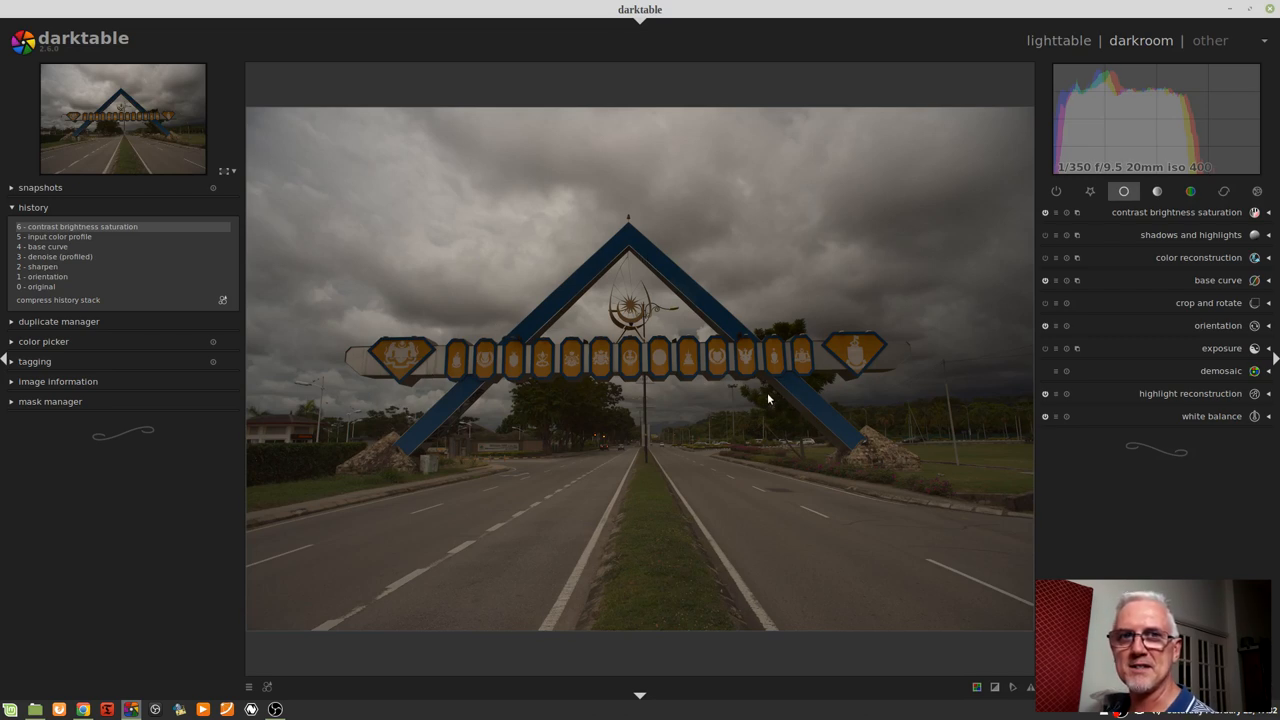
{"action": "mouse_move", "coordinate": [783, 418]}
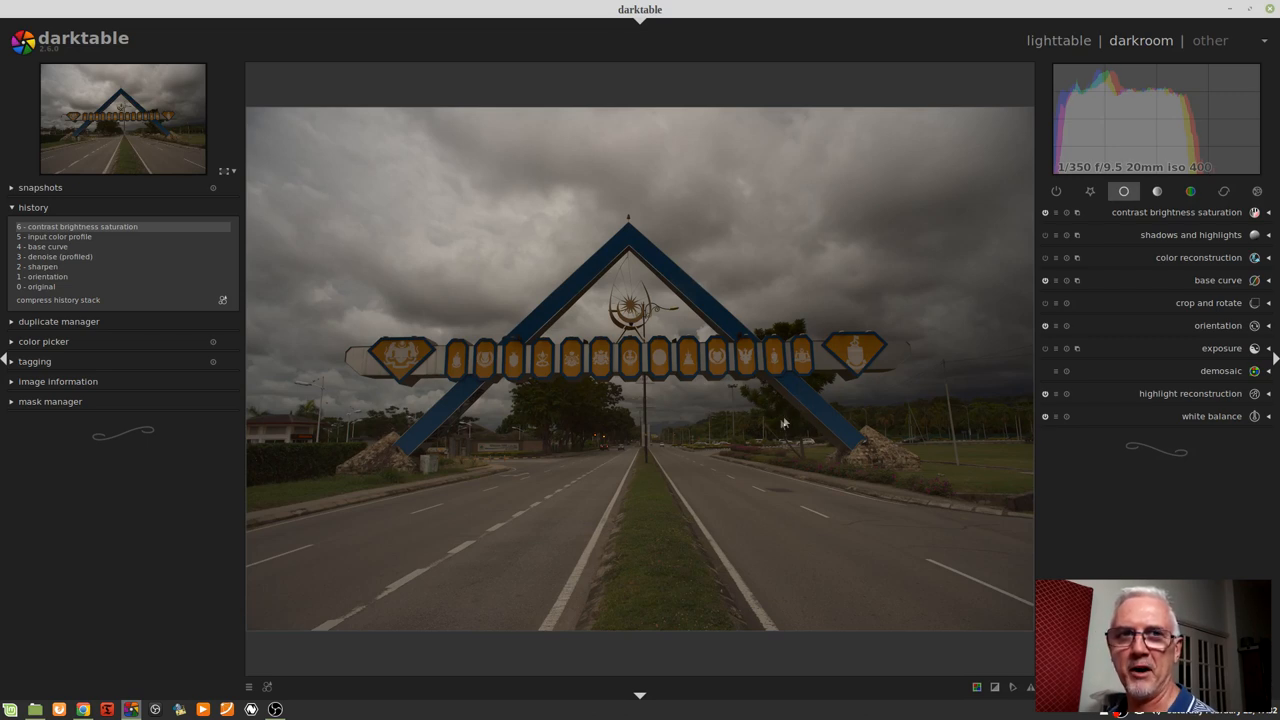
{"action": "mouse_move", "coordinate": [779, 421]}
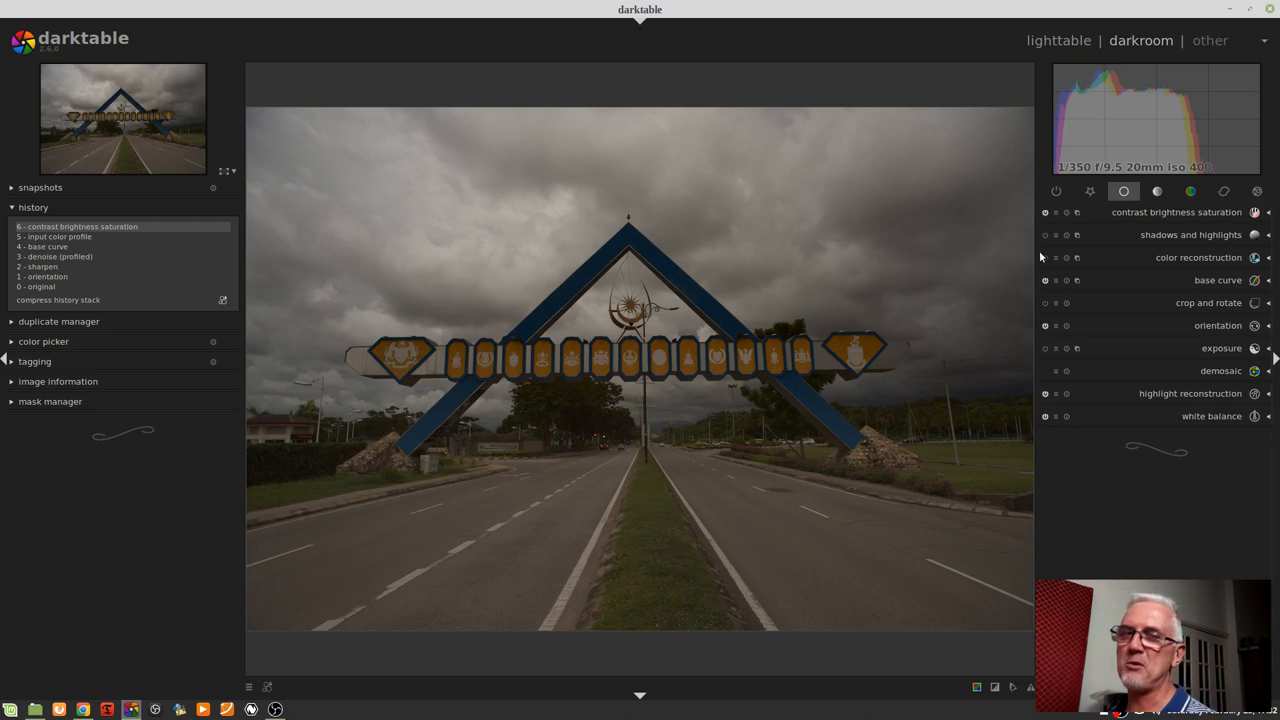
{"action": "mouse_move", "coordinate": [905, 248]}
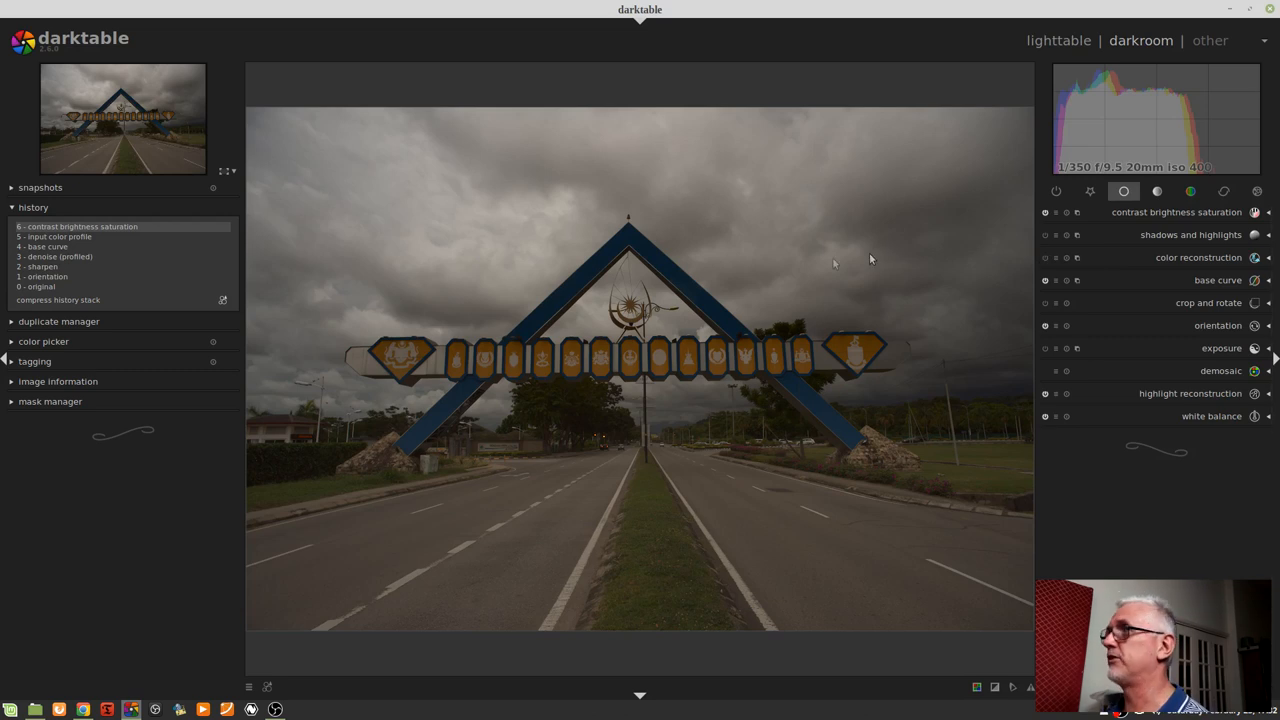
Revert history to 'input color profile', then set local contrast detail 216%, coarseness 86, contrast 44.
{"action": "left_click", "coordinate": [57, 237]}
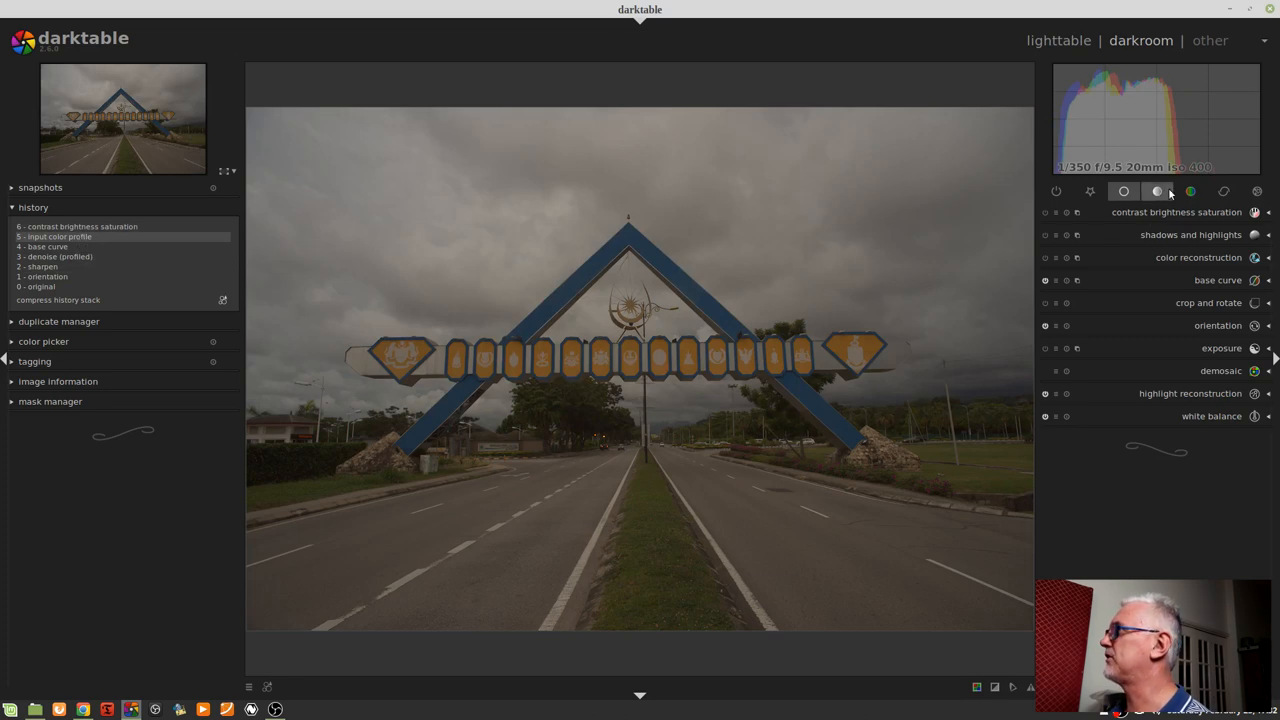
{"action": "left_click", "coordinate": [1157, 191]}
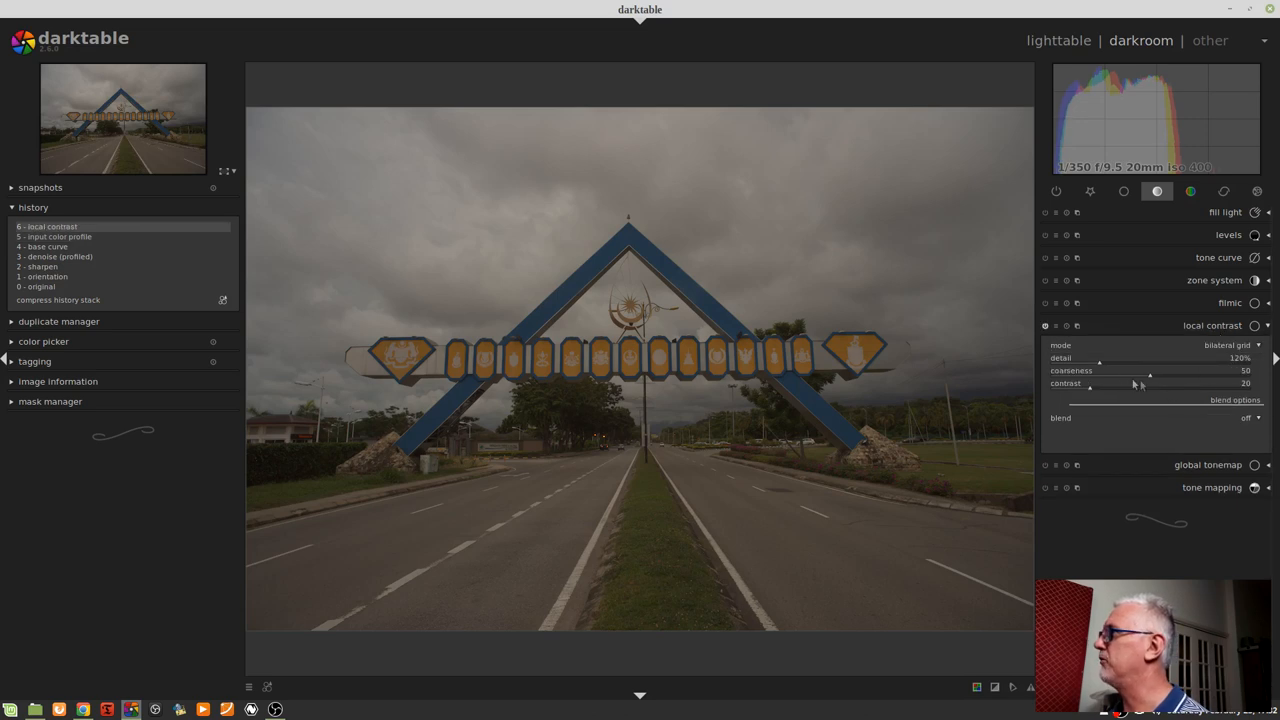
{"action": "left_click_drag", "start_coordinate": [1100, 358], "coordinate": [1165, 358]}
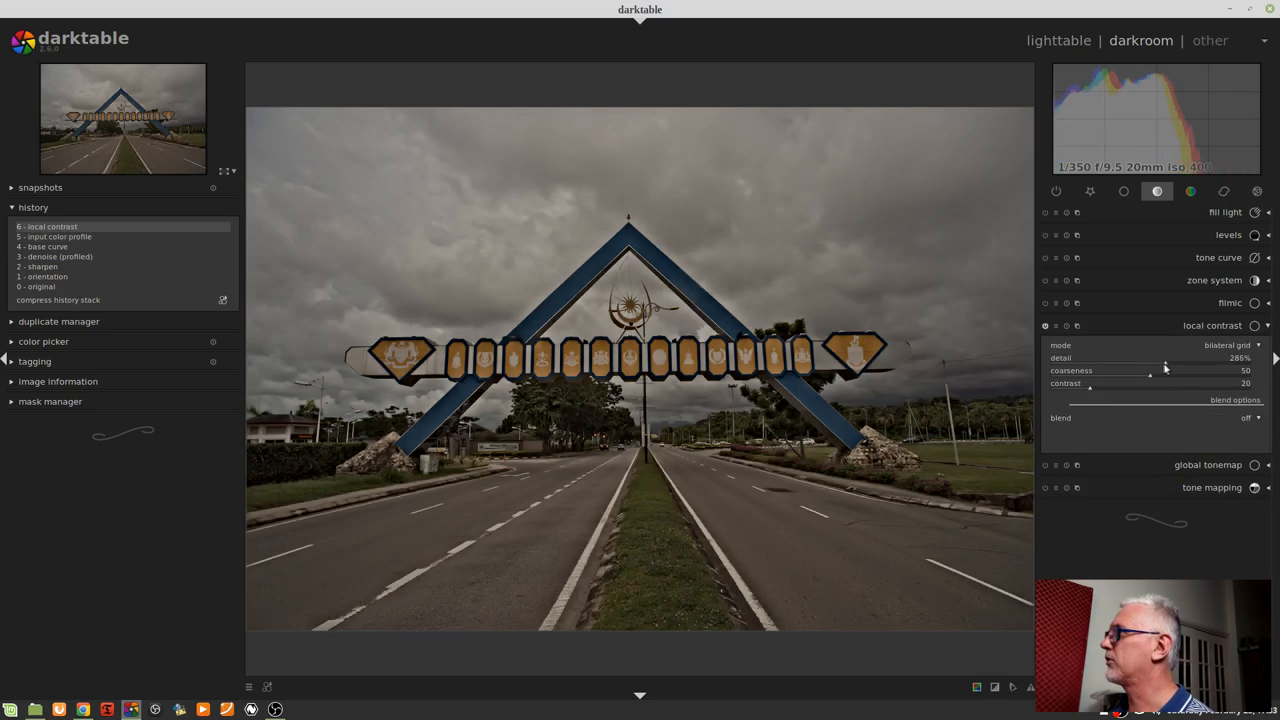
{"action": "left_click_drag", "start_coordinate": [1165, 358], "coordinate": [1137, 358]}
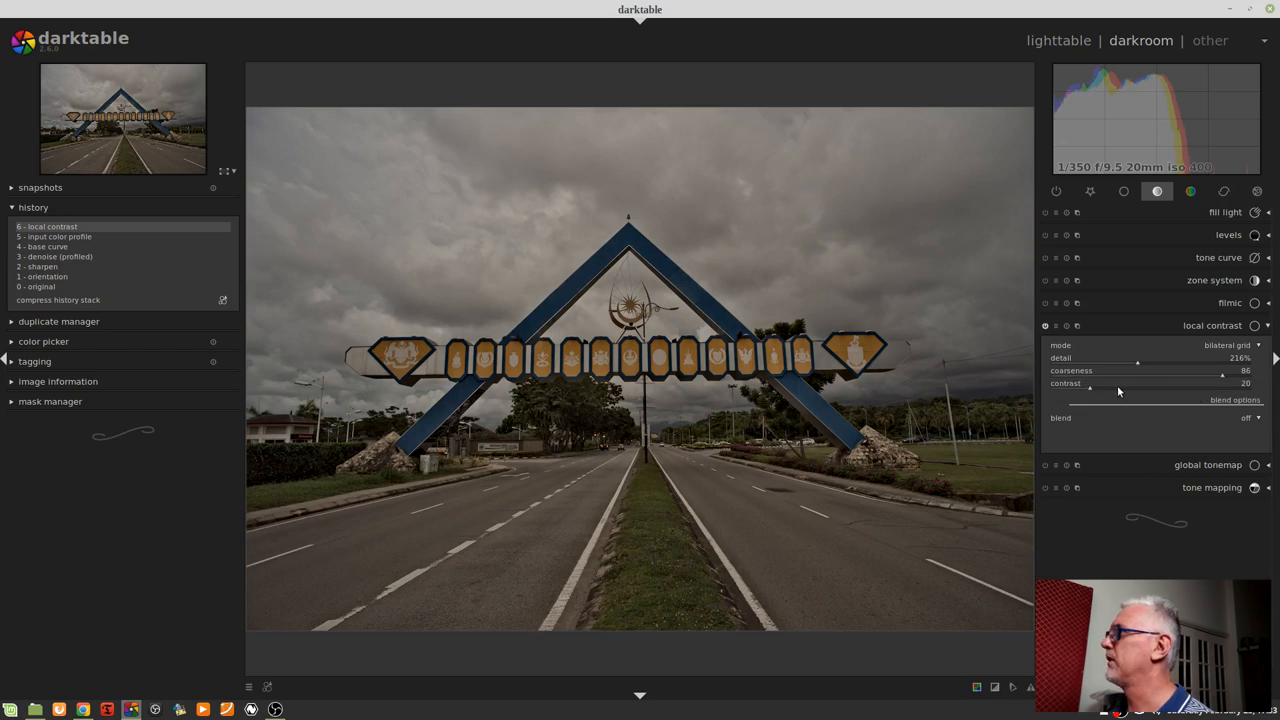
{"action": "left_click_drag", "start_coordinate": [1089, 384], "coordinate": [1138, 384]}
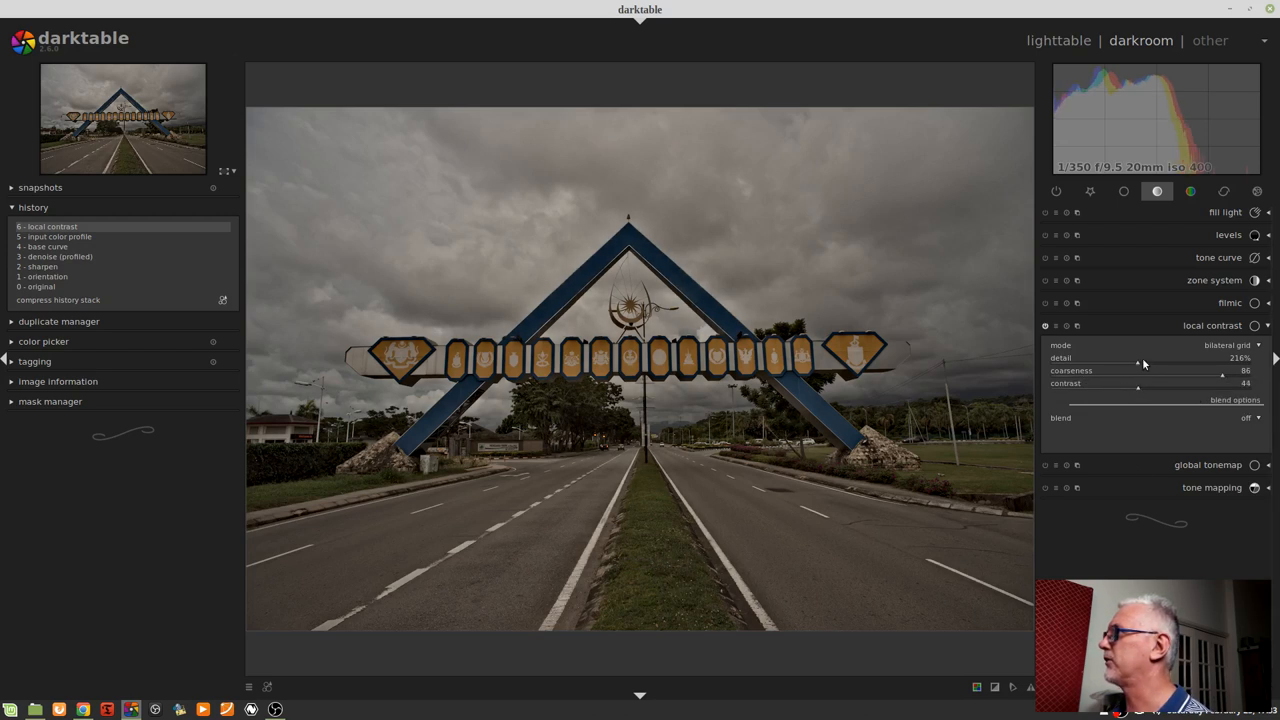
{"action": "left_click_drag", "start_coordinate": [1137, 358], "coordinate": [1117, 358]}
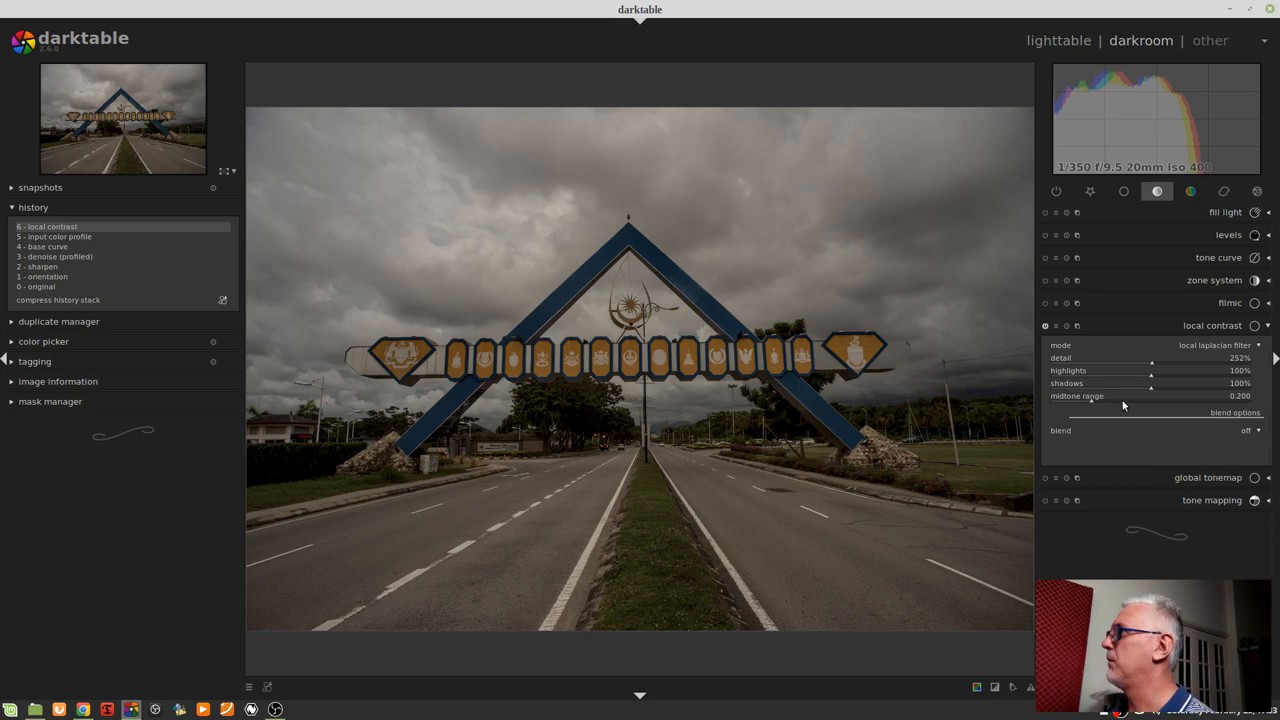
Move midtone range to 0.460 and back to 0.400, lowering detail to 196%.
{"action": "left_click_drag", "start_coordinate": [1091, 401], "coordinate": [1143, 401]}
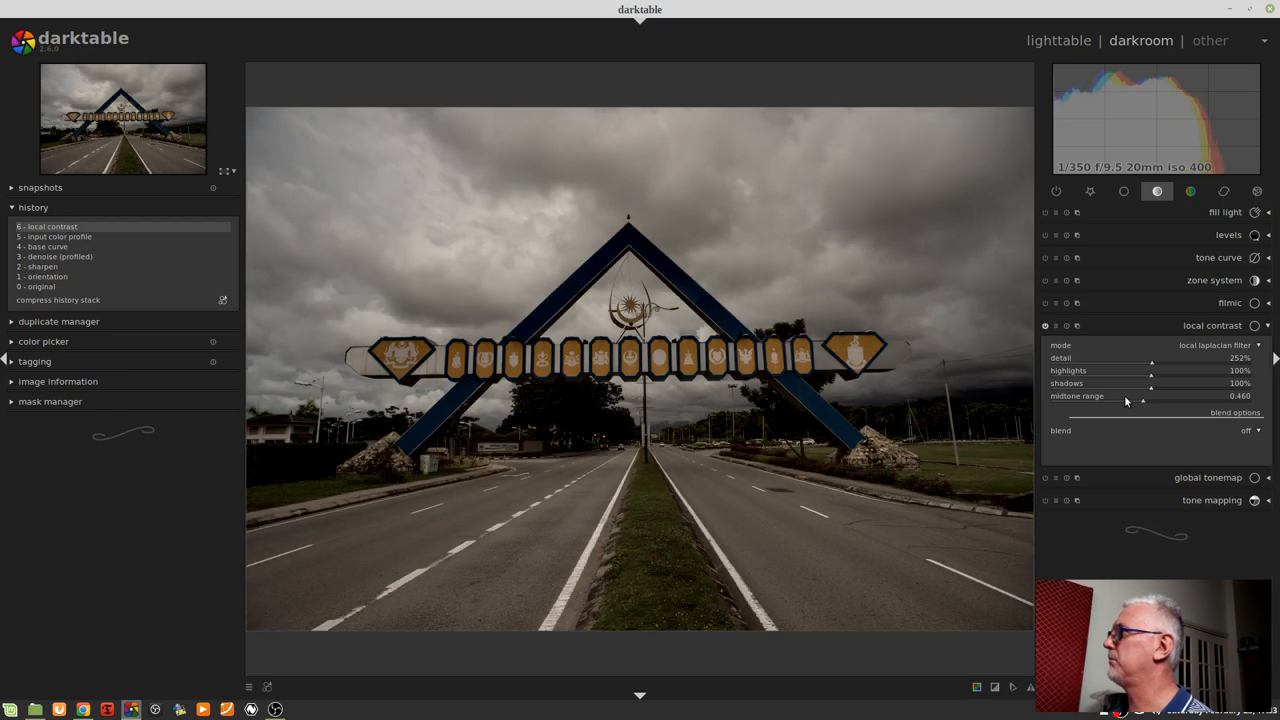
{"action": "left_click_drag", "start_coordinate": [1150, 358], "coordinate": [1130, 358]}
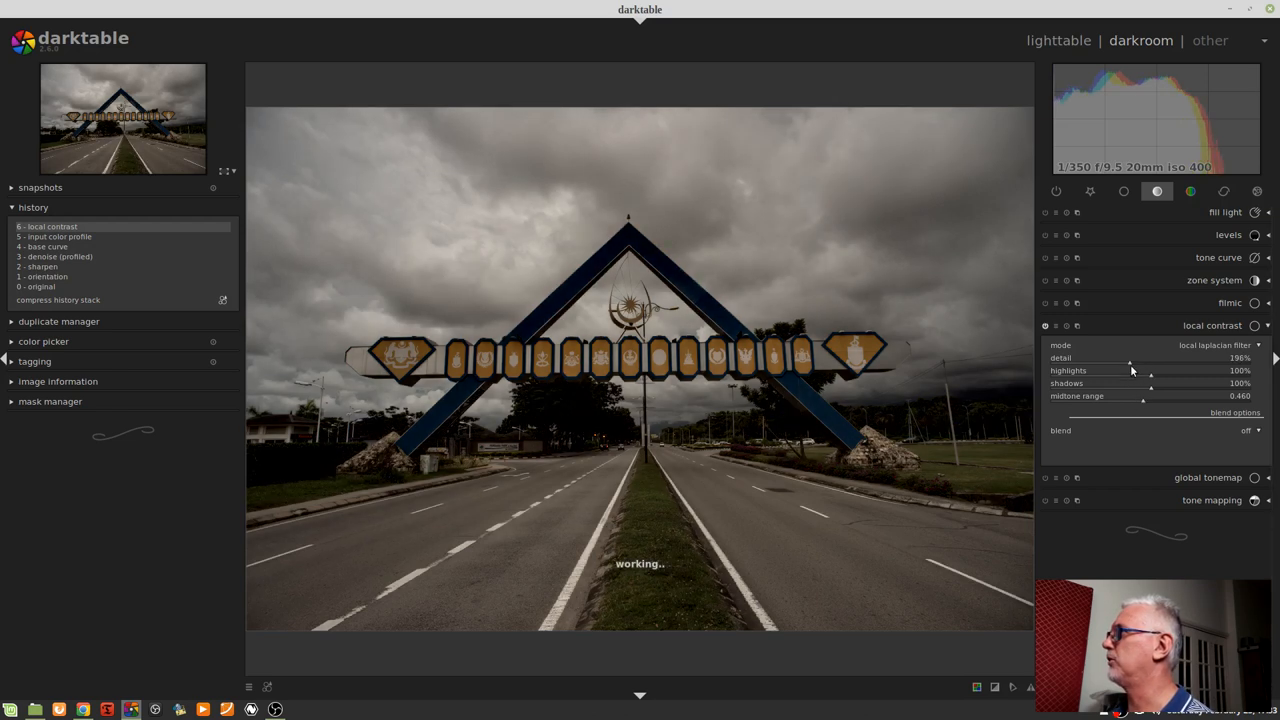
{"action": "left_click_drag", "start_coordinate": [1143, 395], "coordinate": [1133, 395]}
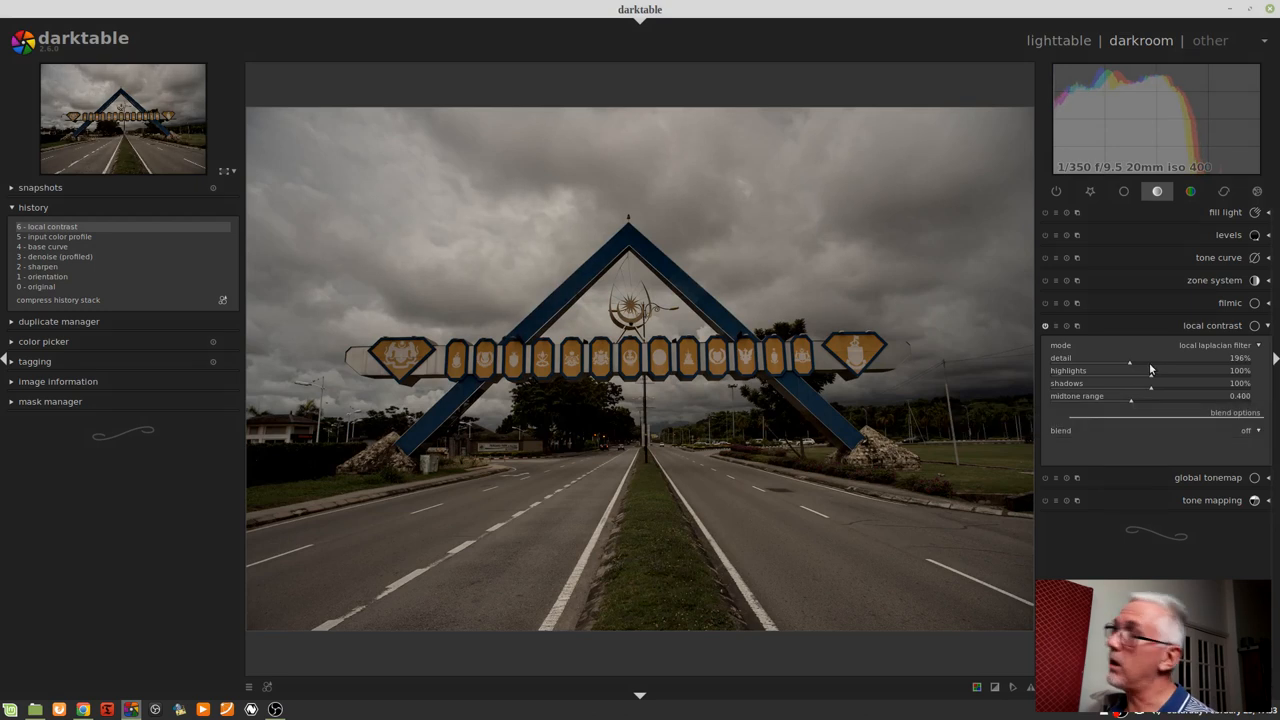
{"action": "mouse_move", "coordinate": [1130, 362]}
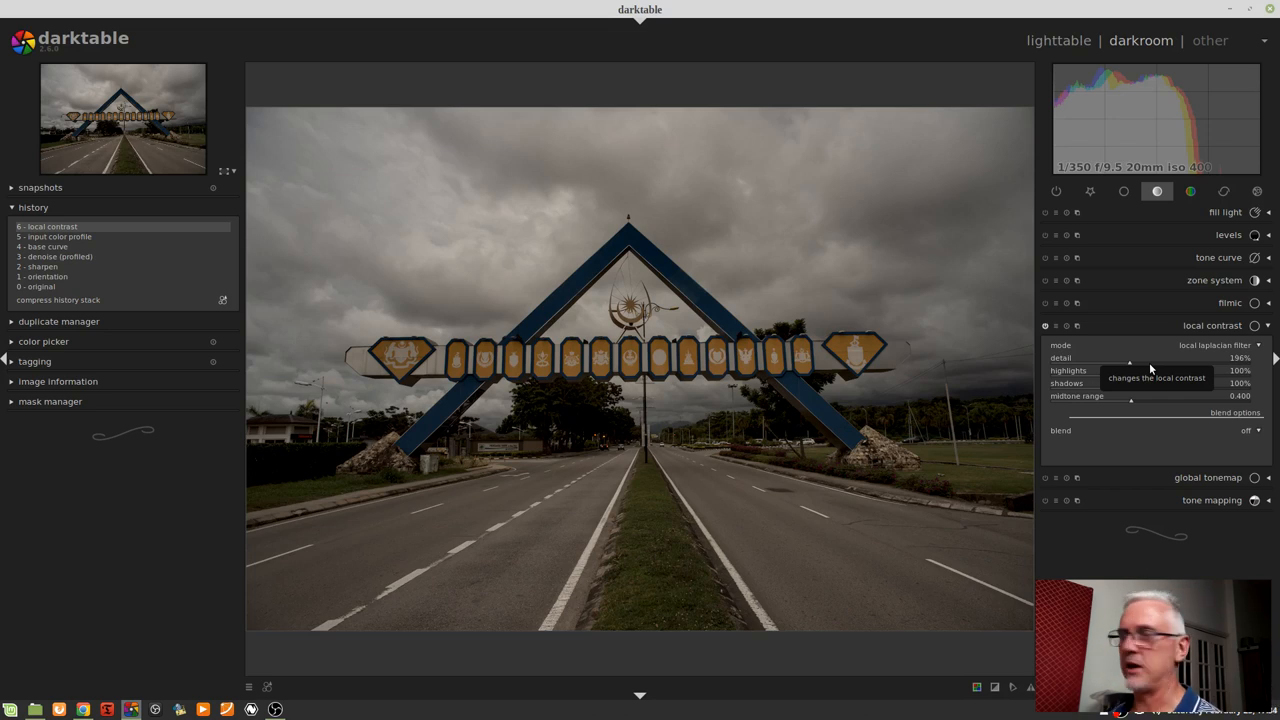
{"action": "mouse_move", "coordinate": [1168, 360]}
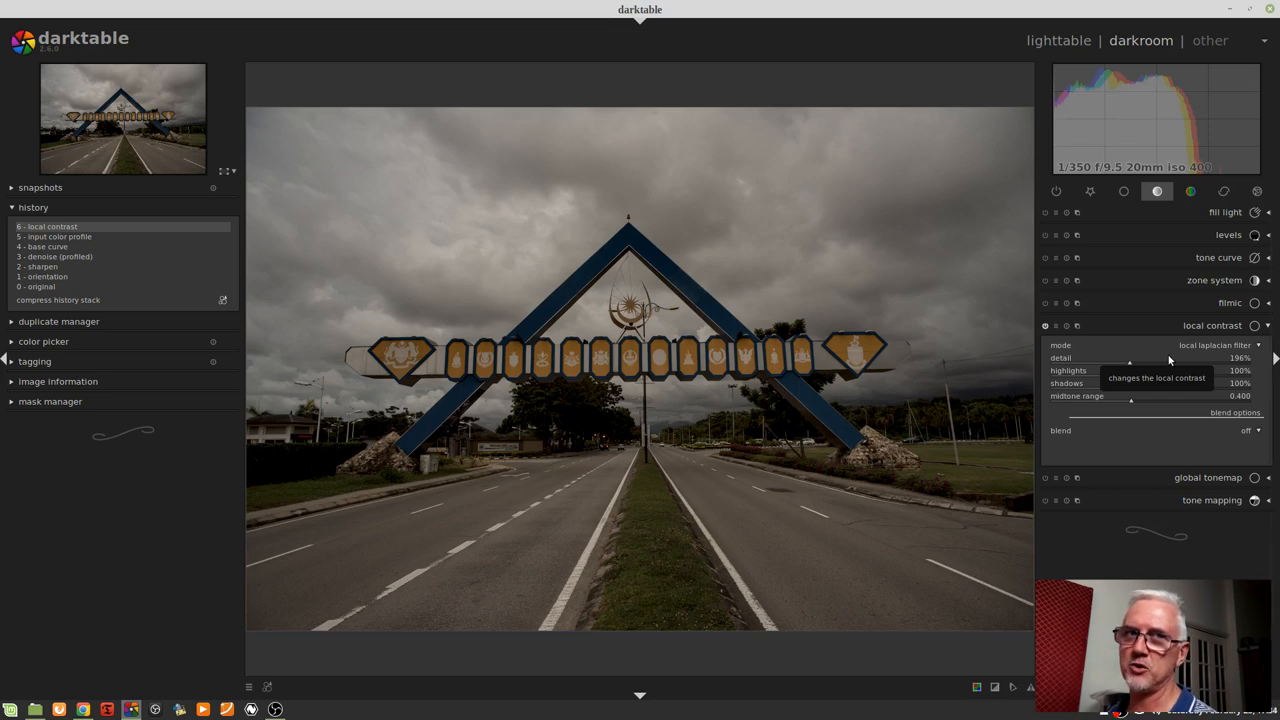
Set local contrast blending to drawn mask and collapse the module.
{"action": "left_click", "coordinate": [1245, 430]}
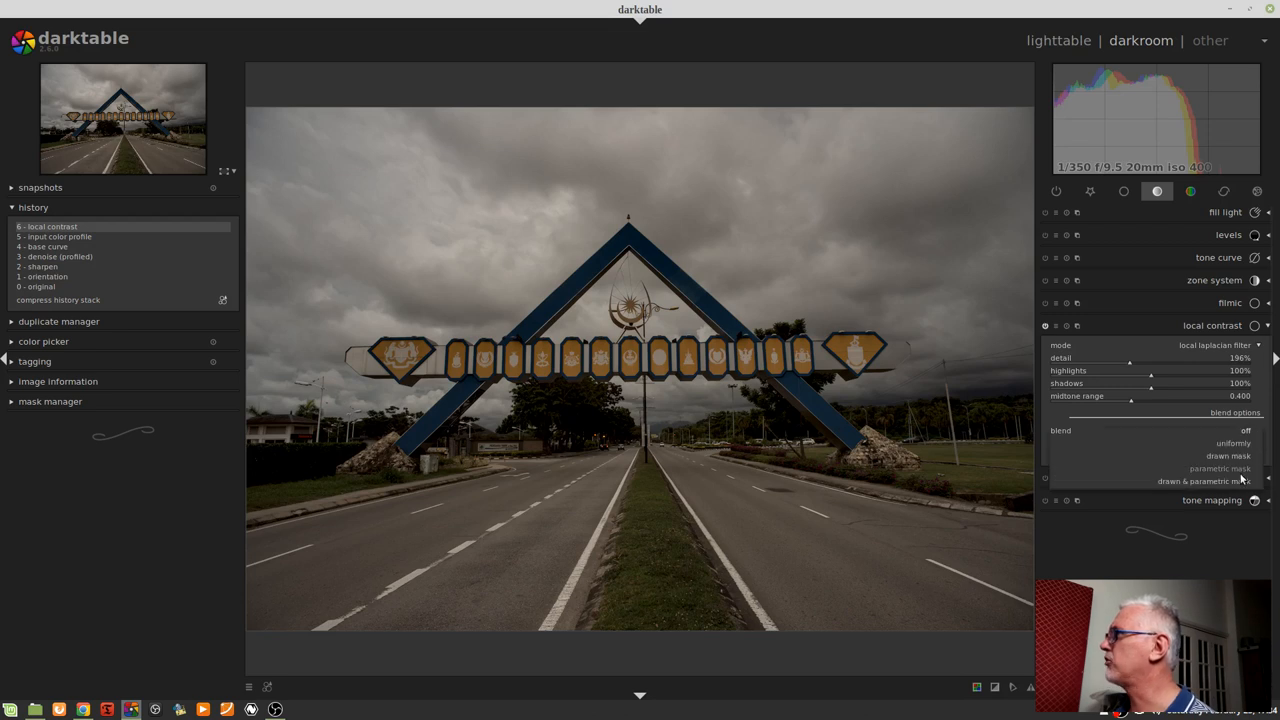
{"action": "left_click", "coordinate": [1228, 456]}
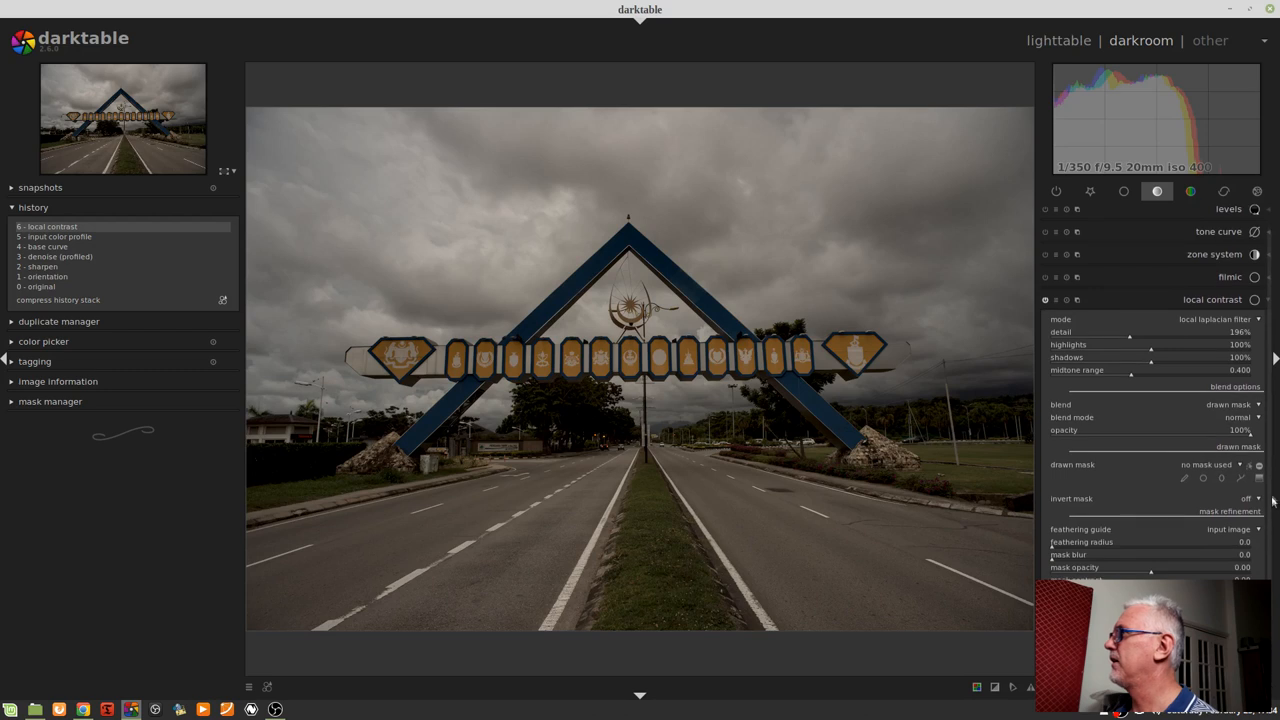
{"action": "left_click", "coordinate": [631, 442]}
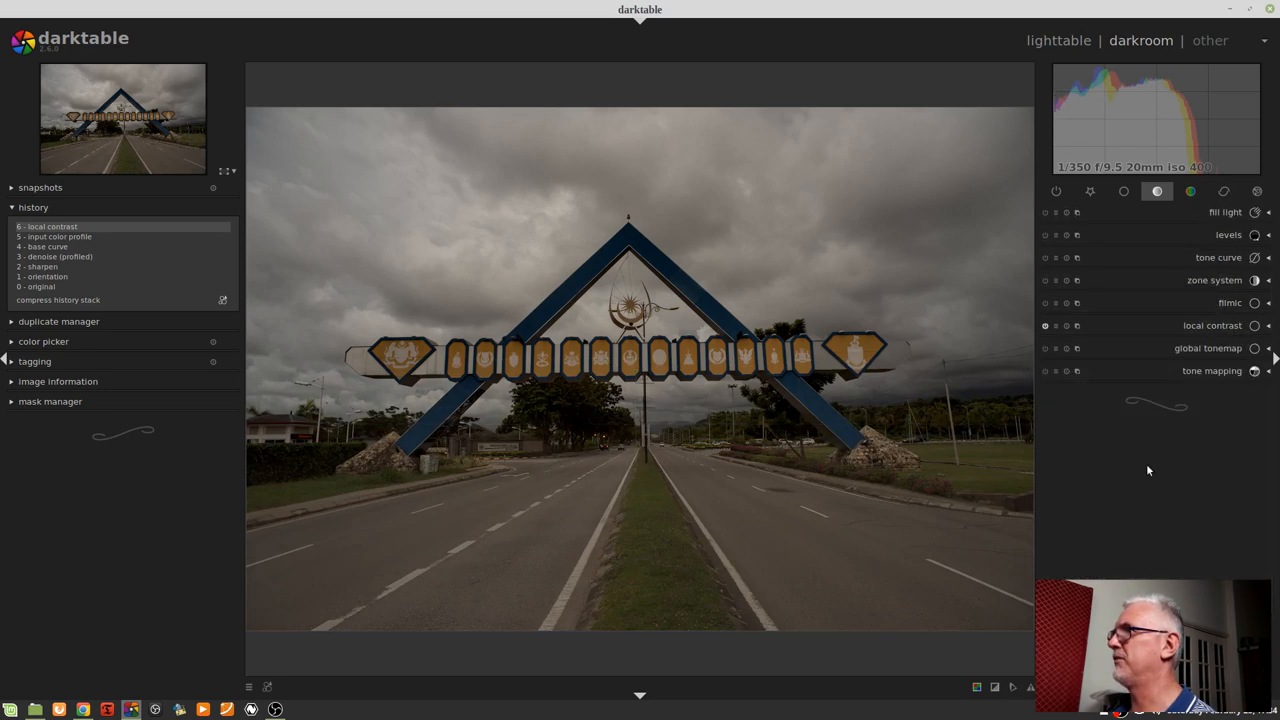
{"action": "mouse_move", "coordinate": [1092, 429]}
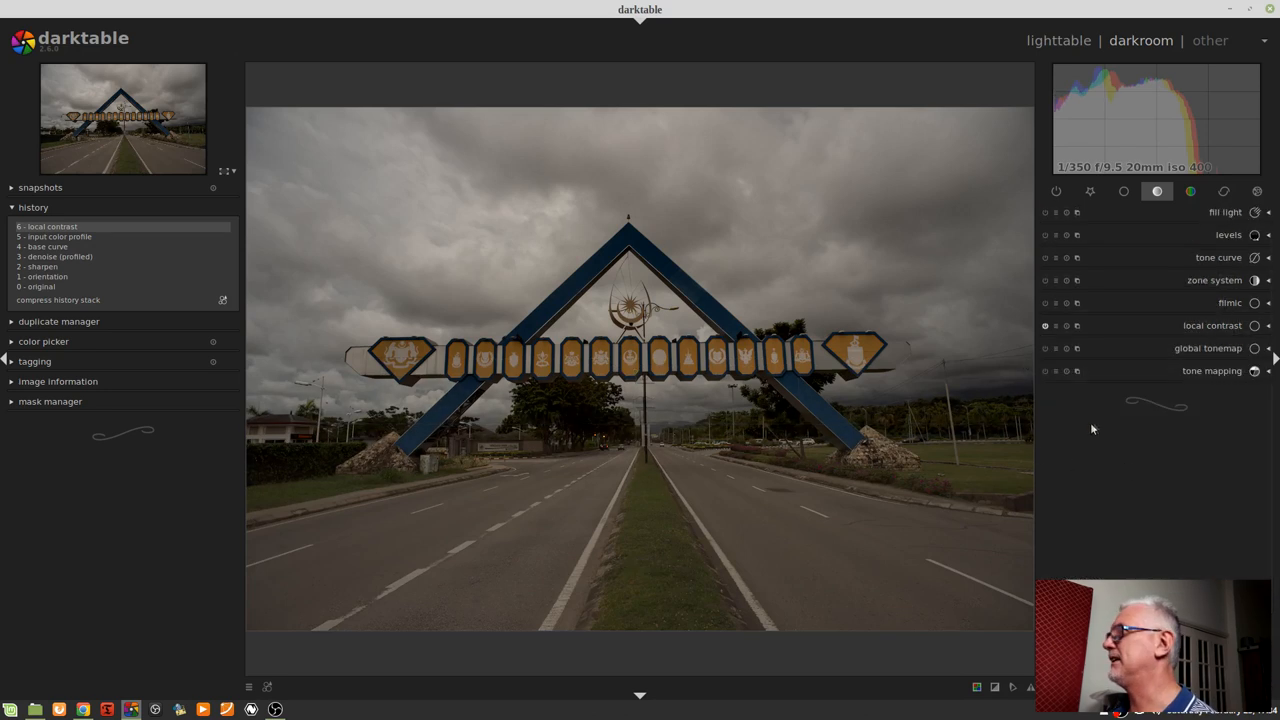
{"action": "mouse_move", "coordinate": [1065, 463]}
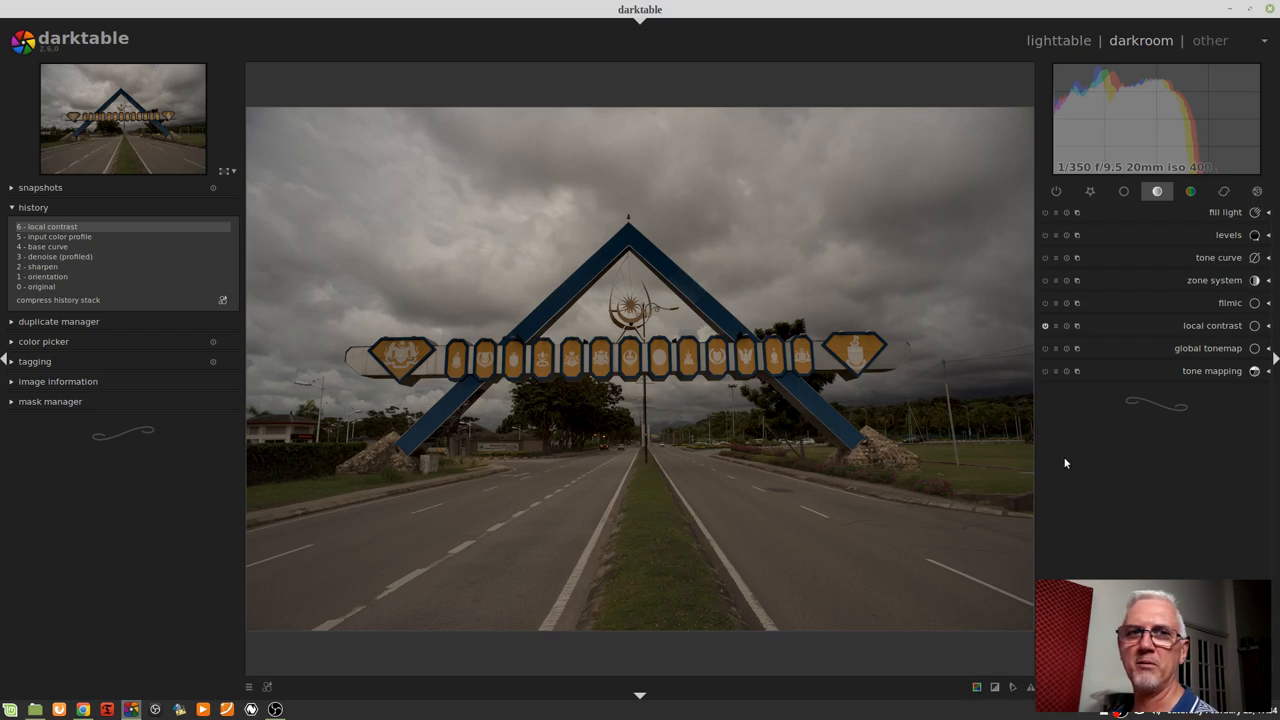